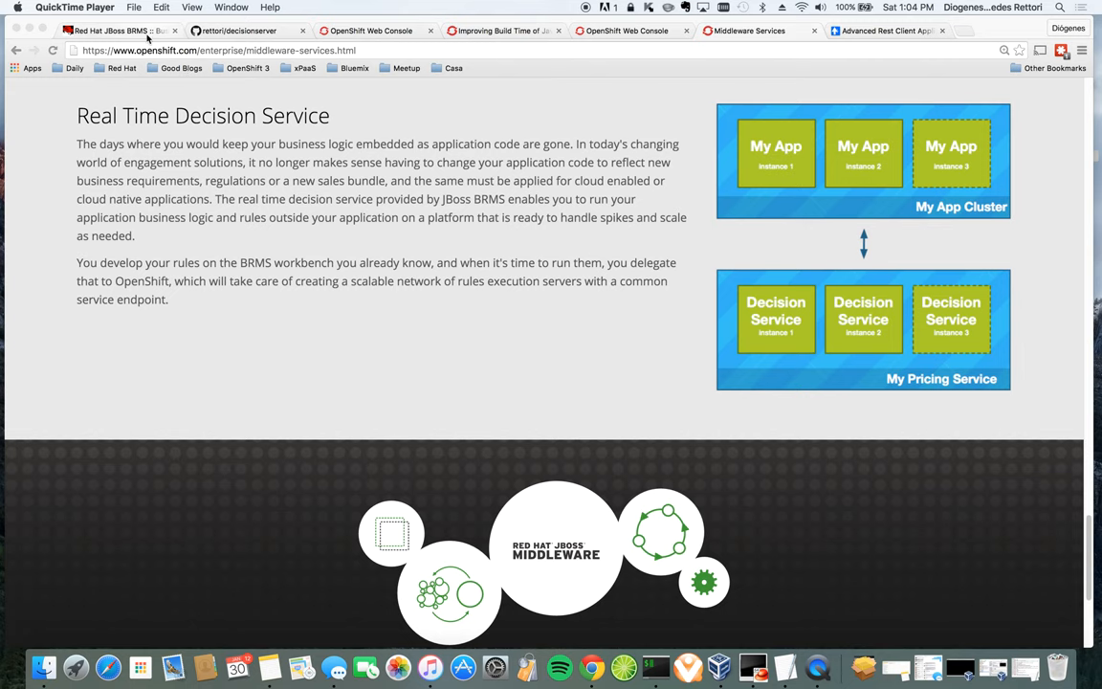
Step: Edit the HelloRules salutation in BRMS so the greeting ends with "! you rock!"
{"action": "left_click", "coordinate": [114, 31]}
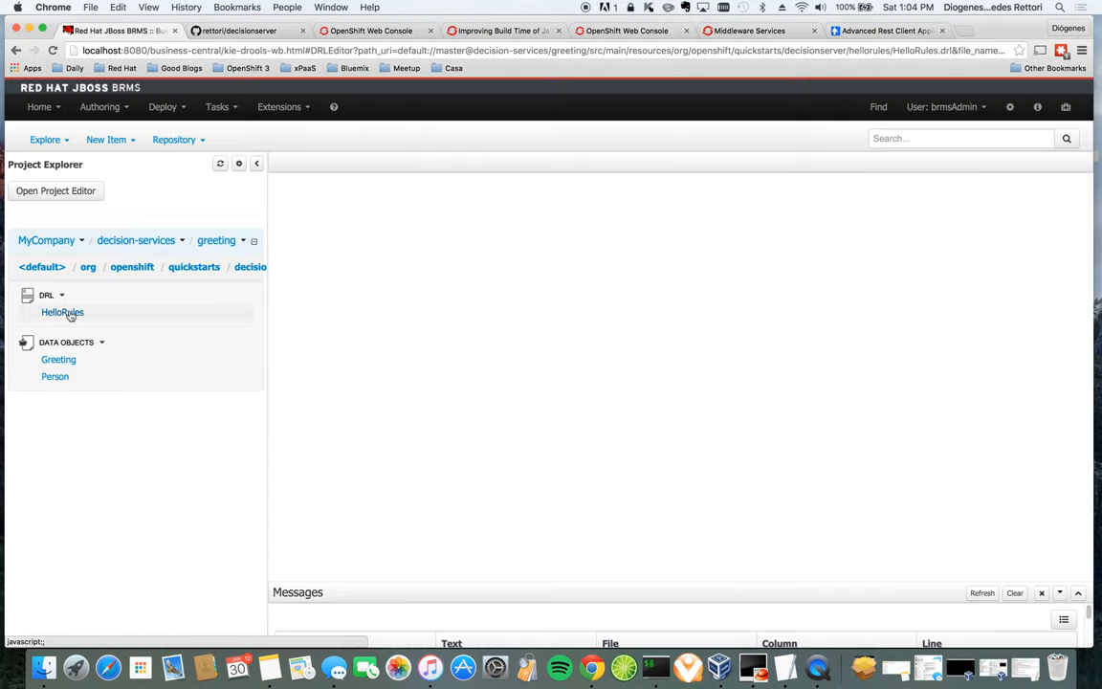
{"action": "left_click", "coordinate": [61, 311]}
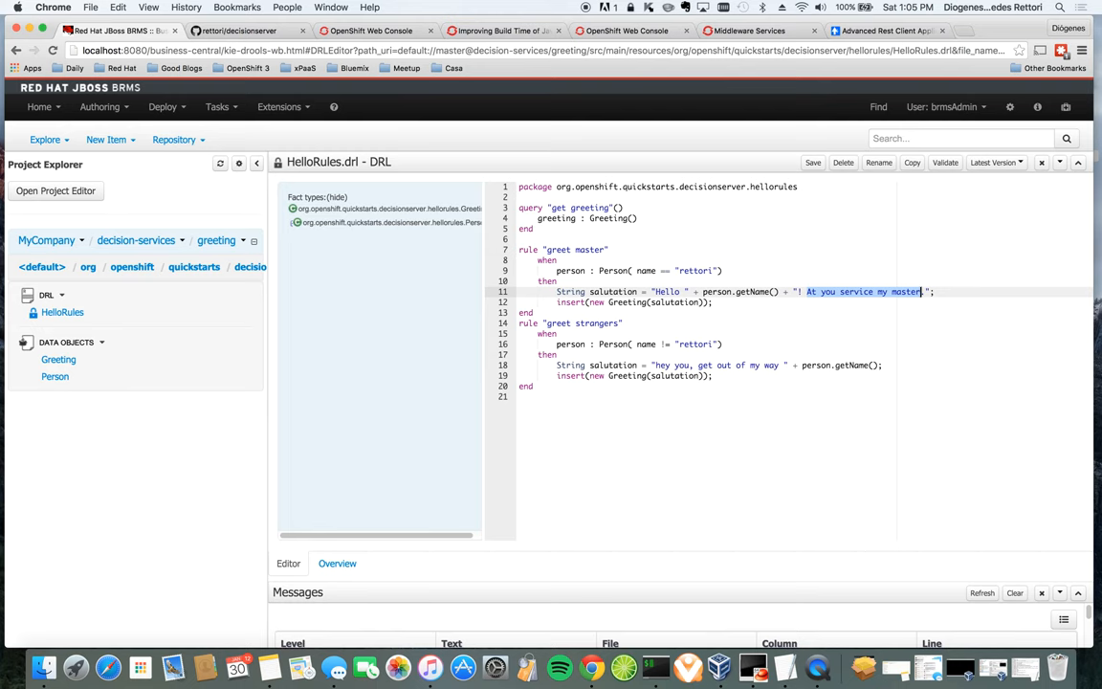
{"action": "type", "text": "you"}
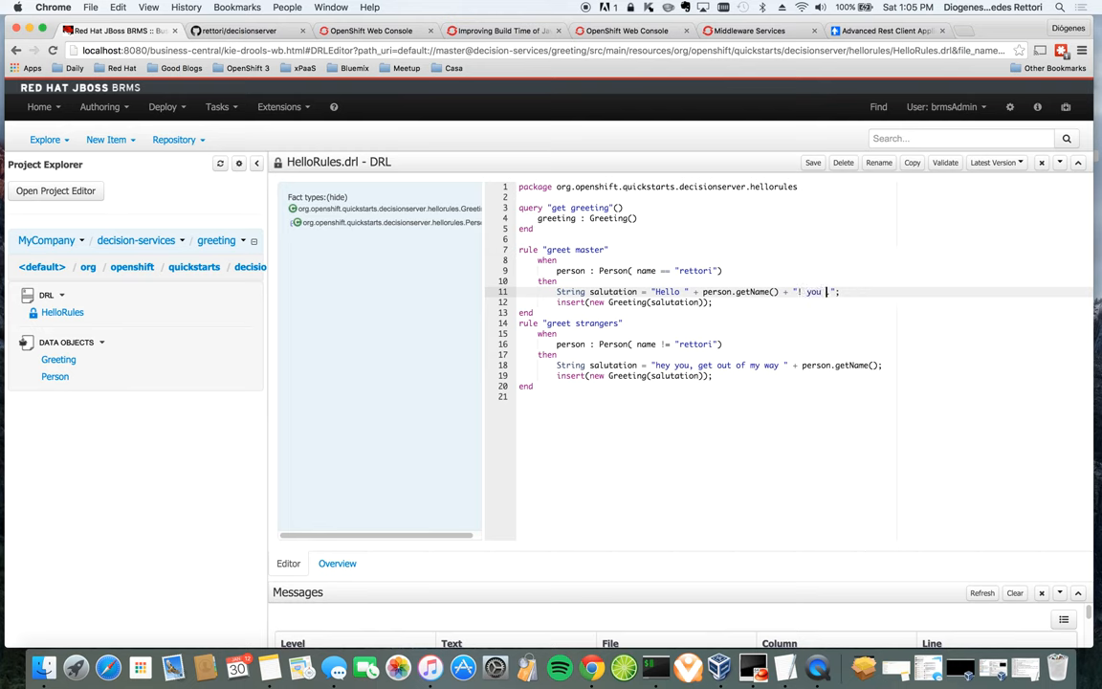
{"action": "type", "text": "rock!"}
{"action": "type", "text": "I ro"}
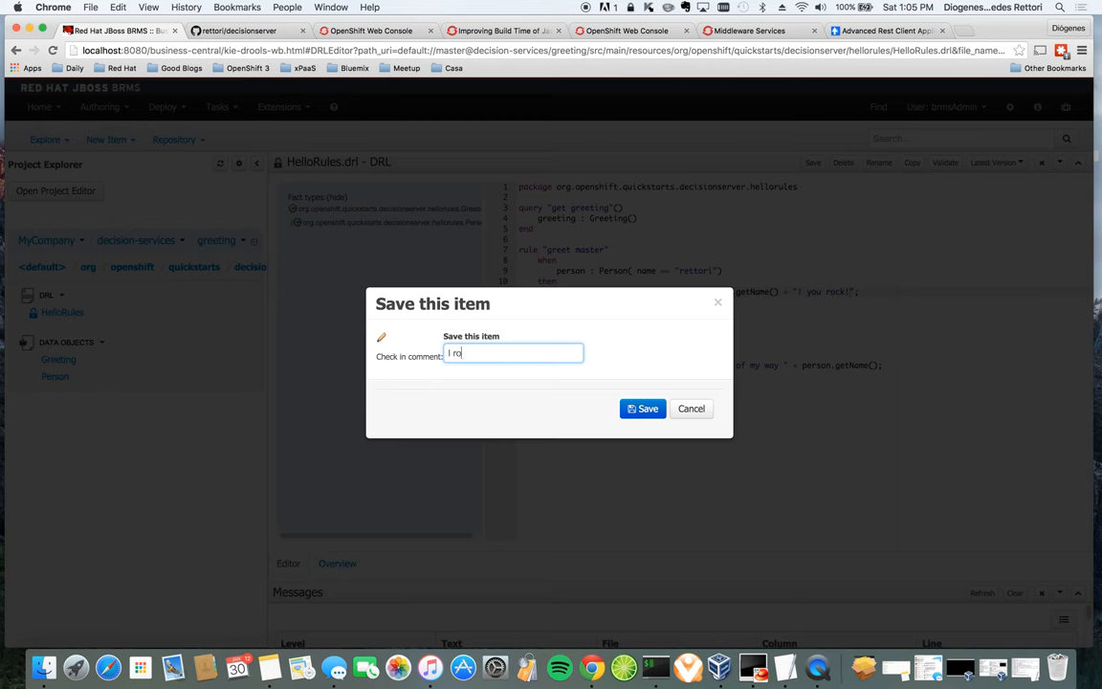
Step: Save the rule file with a check-in comment and go to the GitHub repository
{"action": "left_click", "coordinate": [643, 409]}
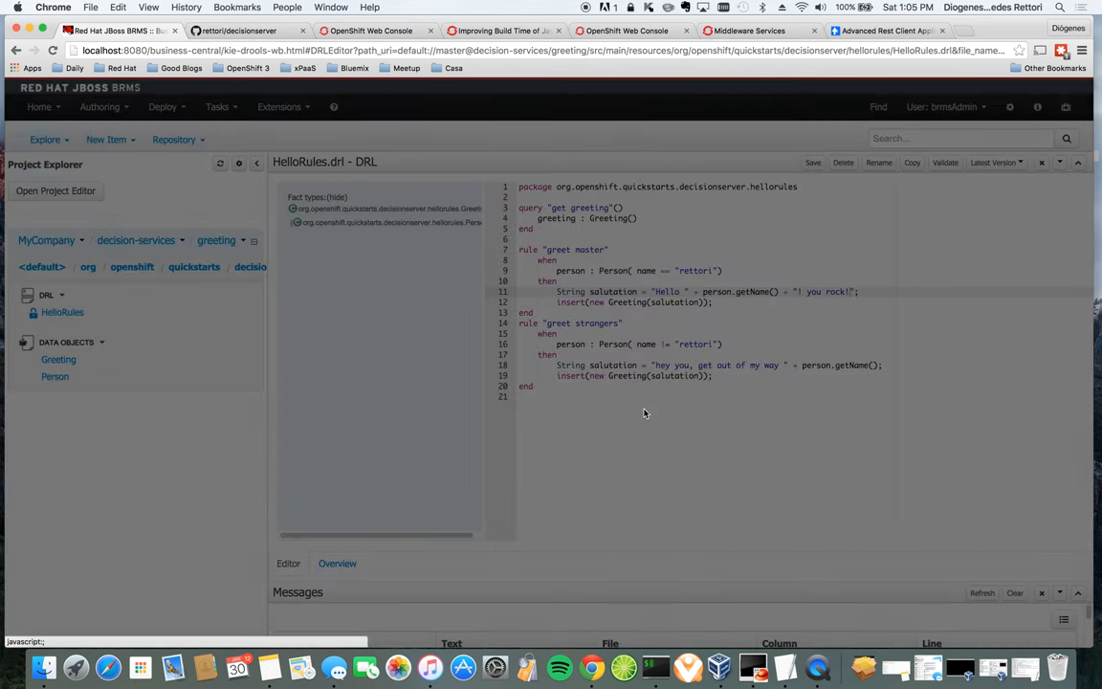
{"action": "left_click", "coordinate": [811, 161]}
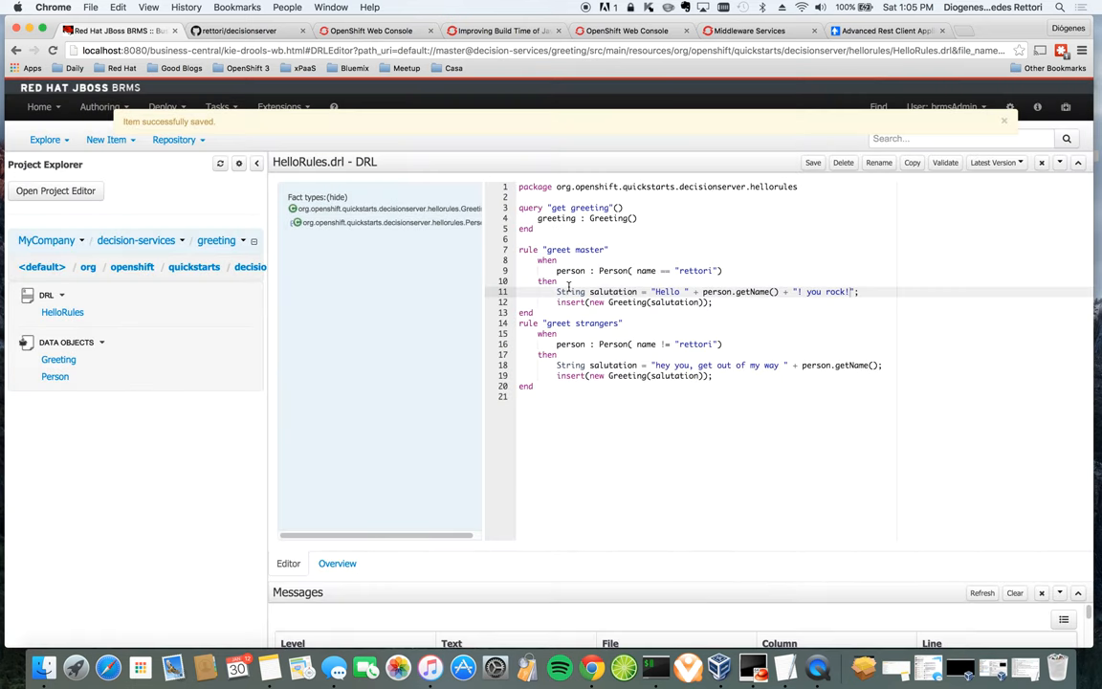
{"action": "left_click", "coordinate": [239, 31]}
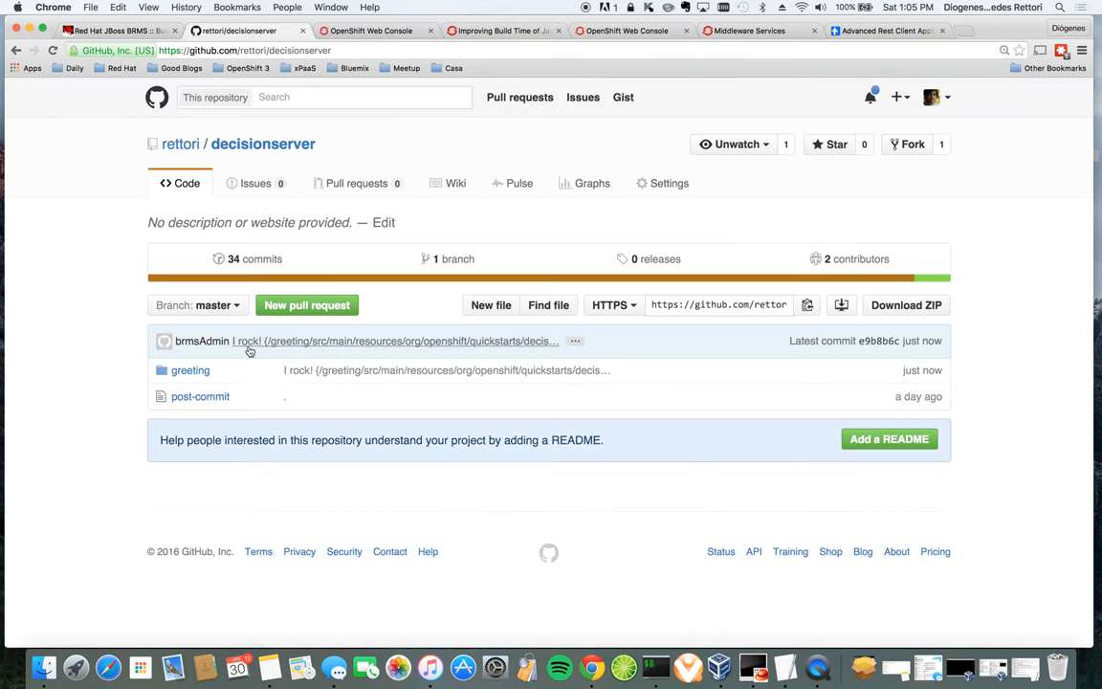
{"action": "mouse_move", "coordinate": [264, 348]}
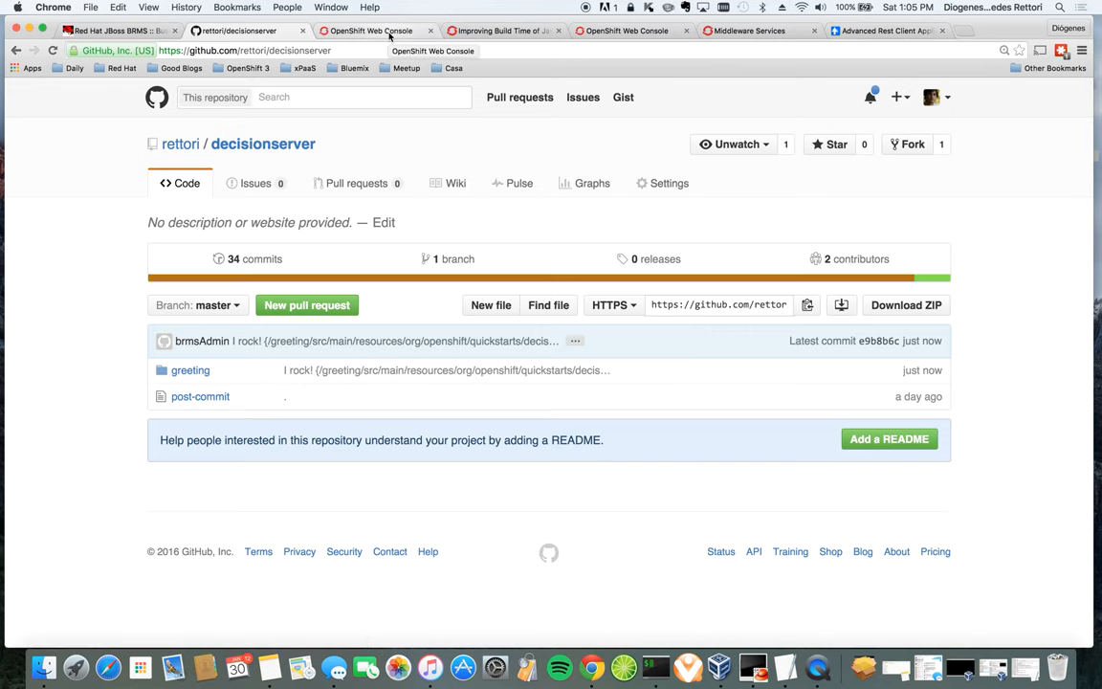
Step: After seeing the new commit on GitHub, switch to the OpenShift Web Console
{"action": "left_click", "coordinate": [371, 30]}
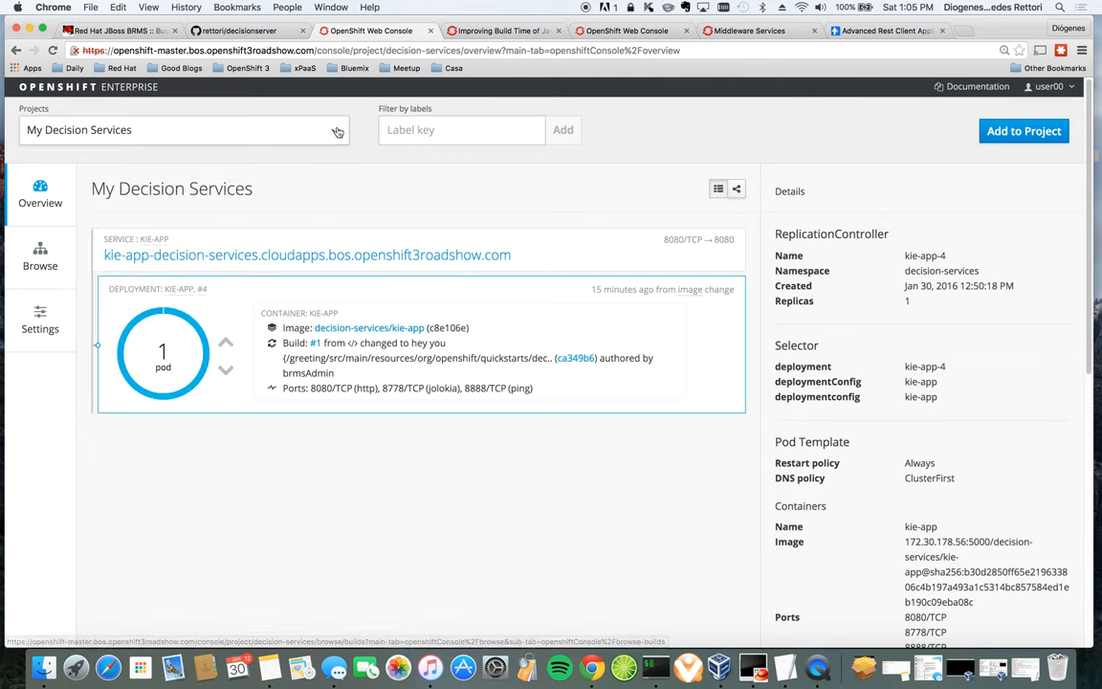
Step: View the kie-app build history showing build #4 complete, then return to GitHub
{"action": "left_click", "coordinate": [40, 256]}
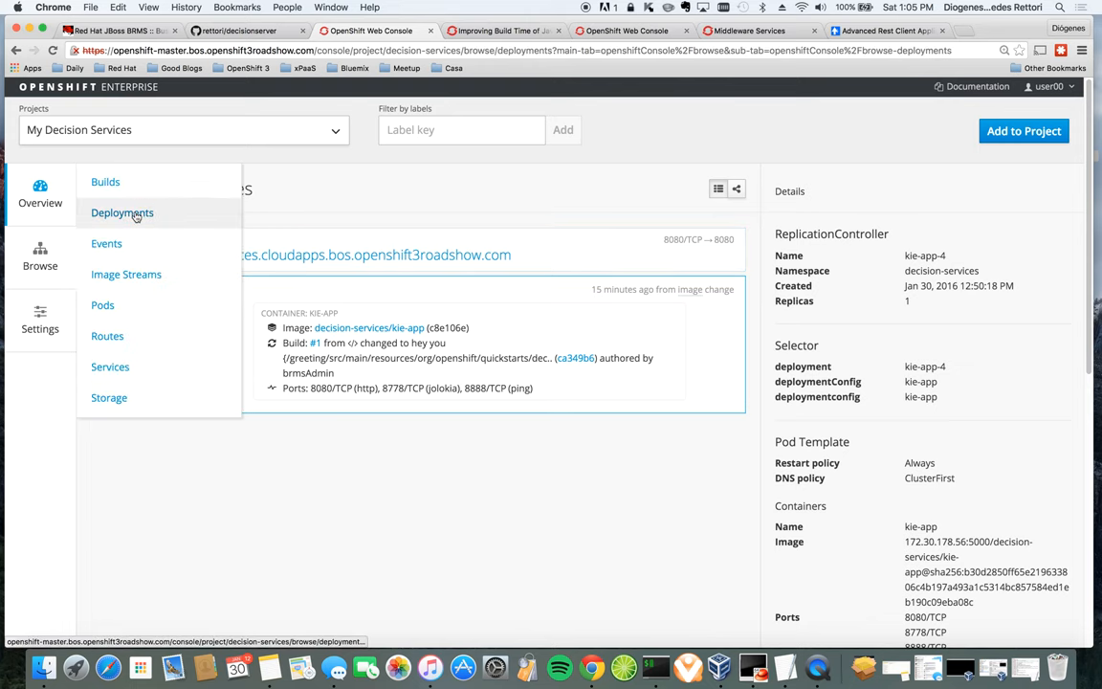
{"action": "left_click", "coordinate": [106, 181]}
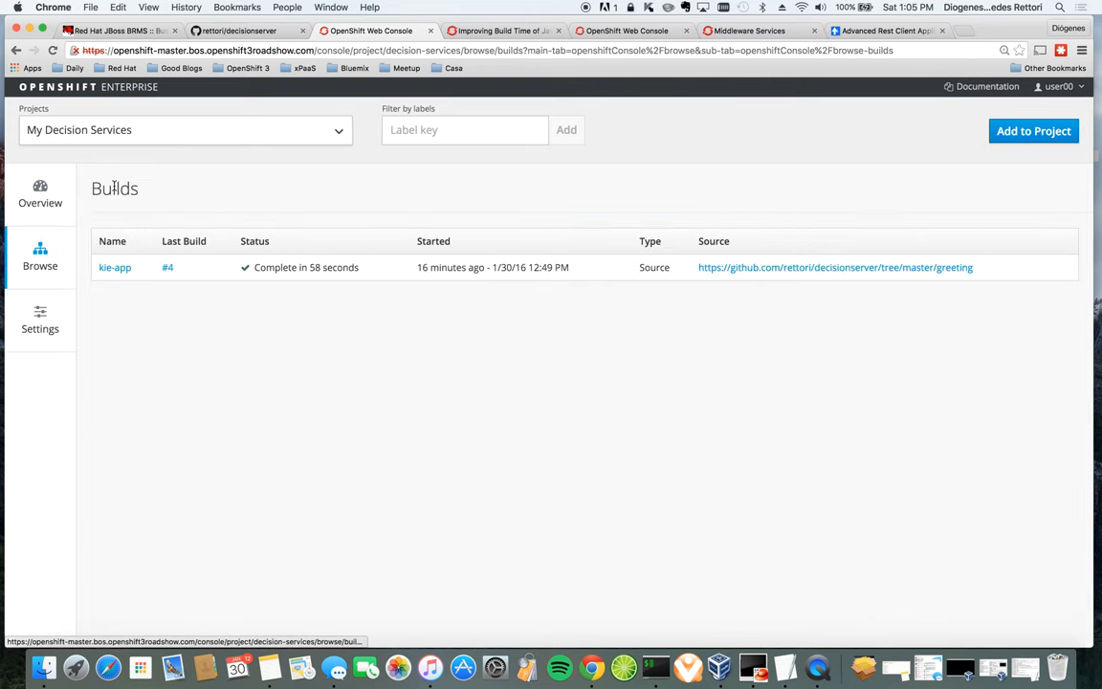
{"action": "left_click", "coordinate": [115, 268]}
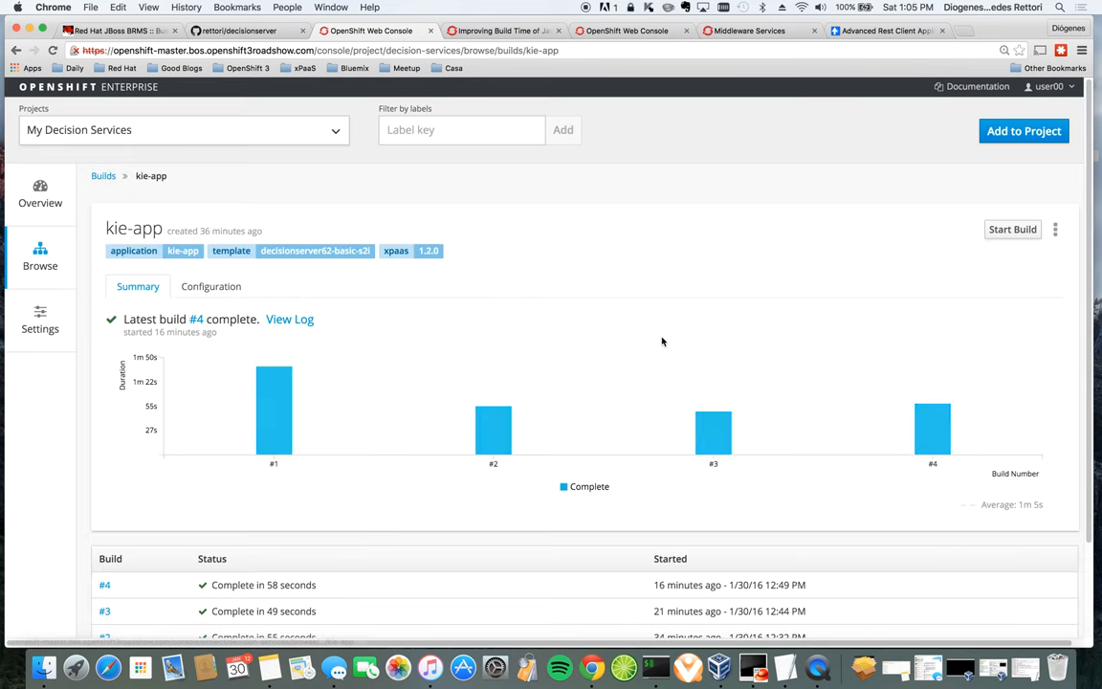
{"action": "left_click", "coordinate": [210, 287]}
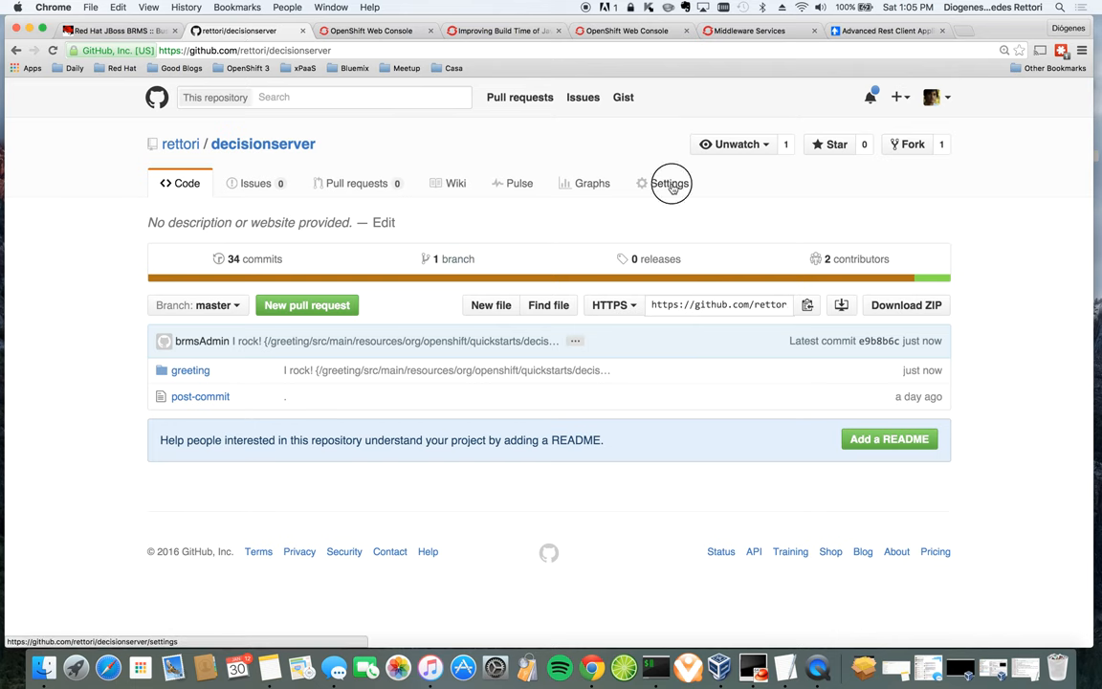
Step: Start a new webhook from the decisionserver repository's Webhooks & services settings
{"action": "left_click", "coordinate": [670, 184]}
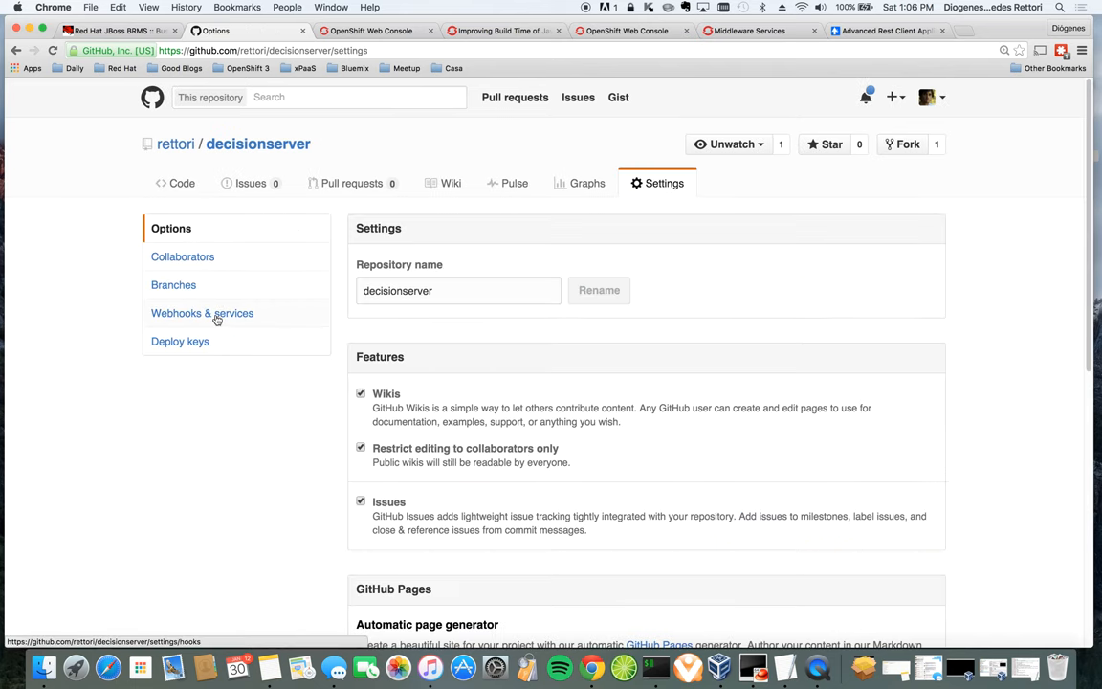
{"action": "left_click", "coordinate": [203, 314]}
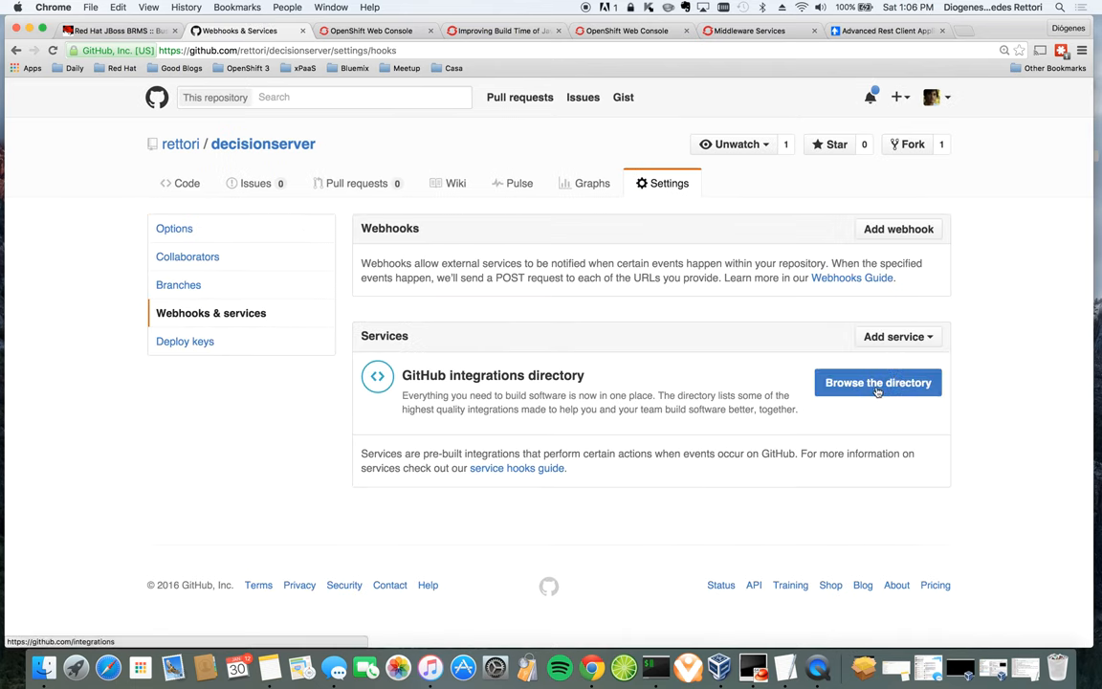
{"action": "left_click", "coordinate": [898, 230]}
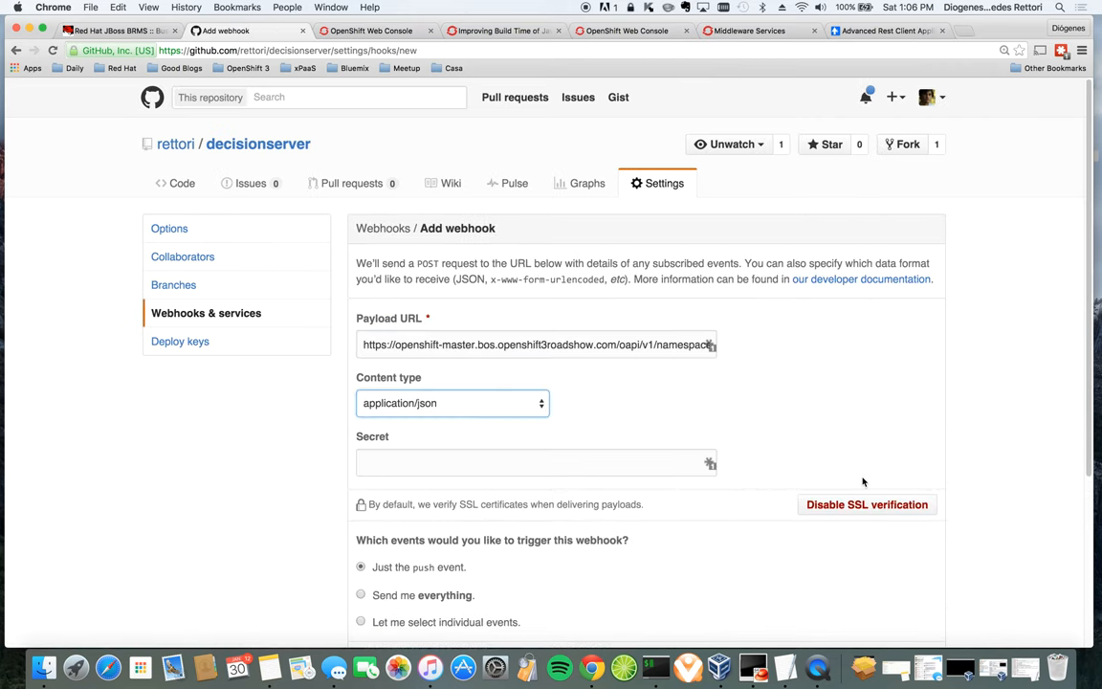
Step: Disable SSL verification, accept the warning and create the push webhook
{"action": "left_click", "coordinate": [865, 505]}
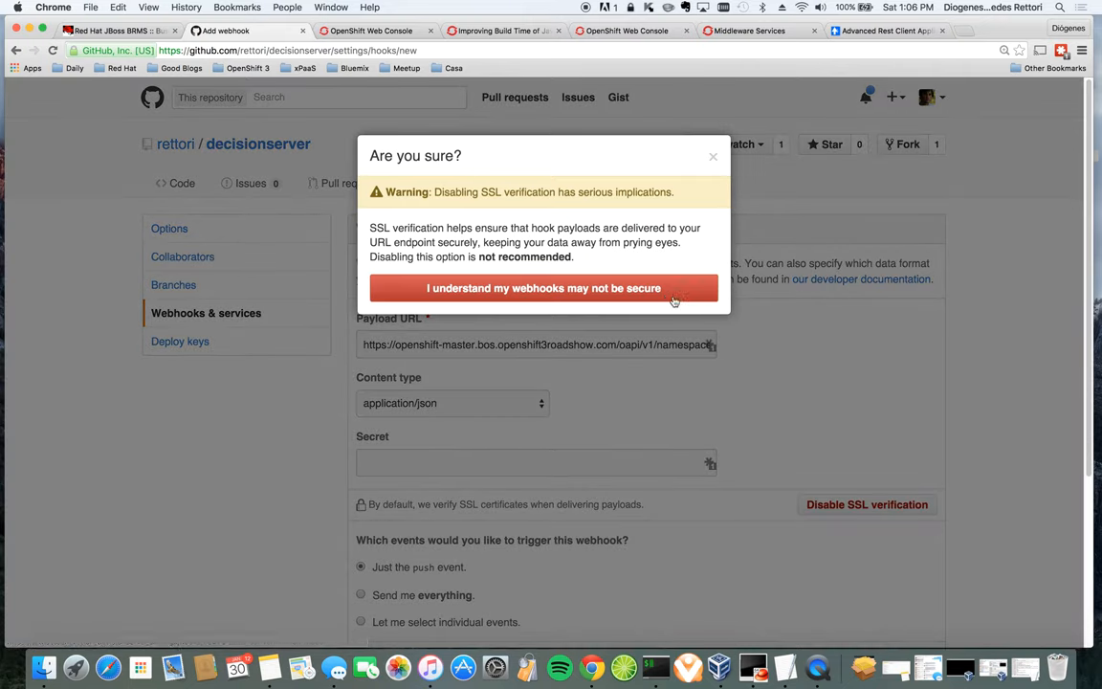
{"action": "left_click", "coordinate": [544, 287]}
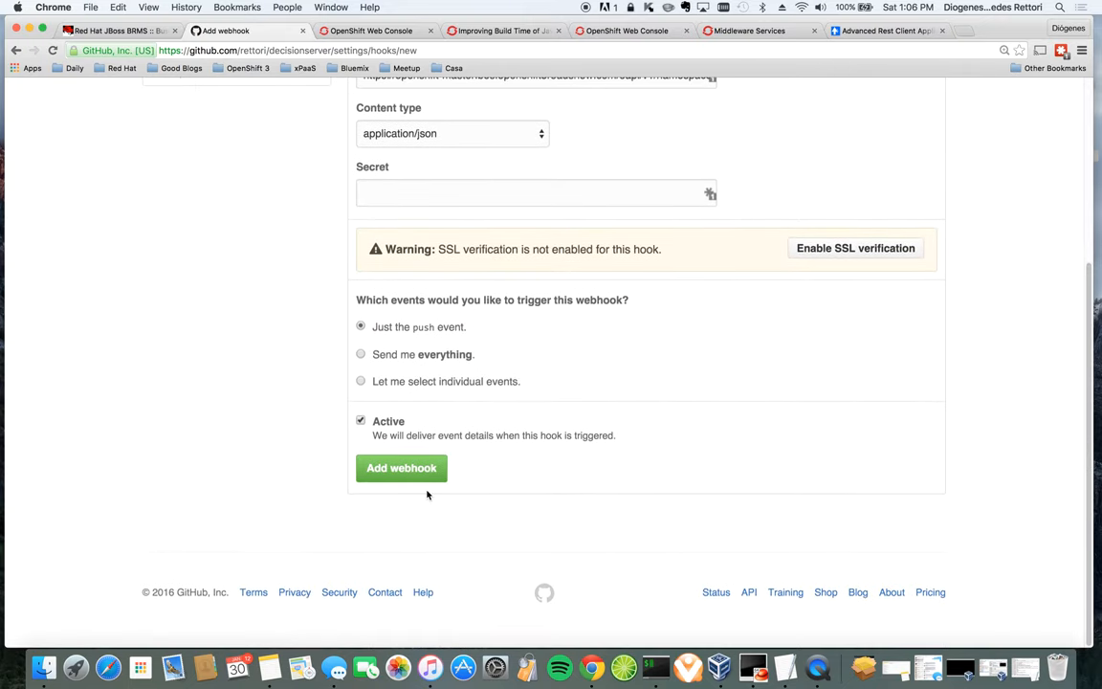
{"action": "left_click", "coordinate": [402, 466]}
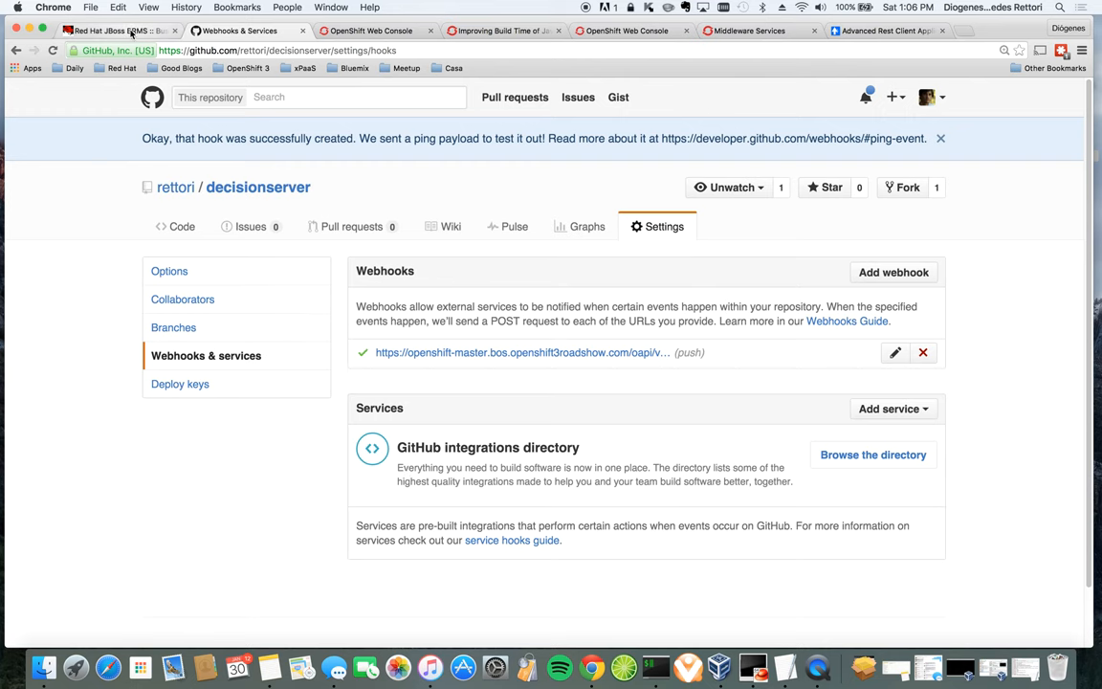
Step: Change the HelloRules greeting to "! you really rock!" and save with comment "I really rock"
{"action": "left_click", "coordinate": [115, 30]}
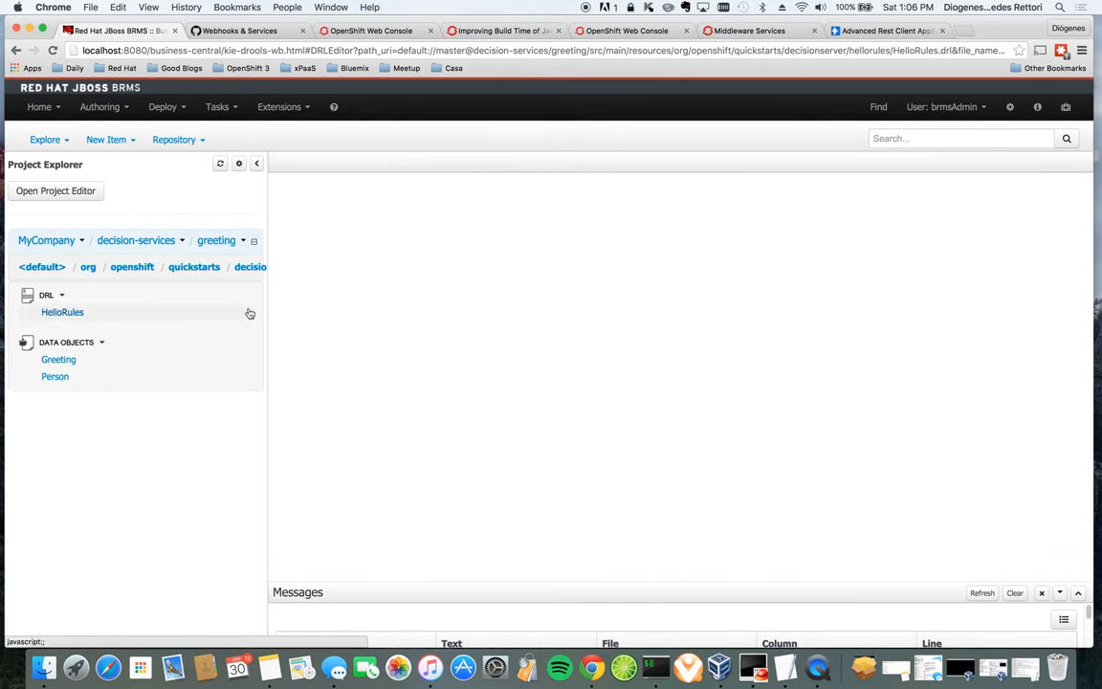
{"action": "left_click", "coordinate": [61, 312]}
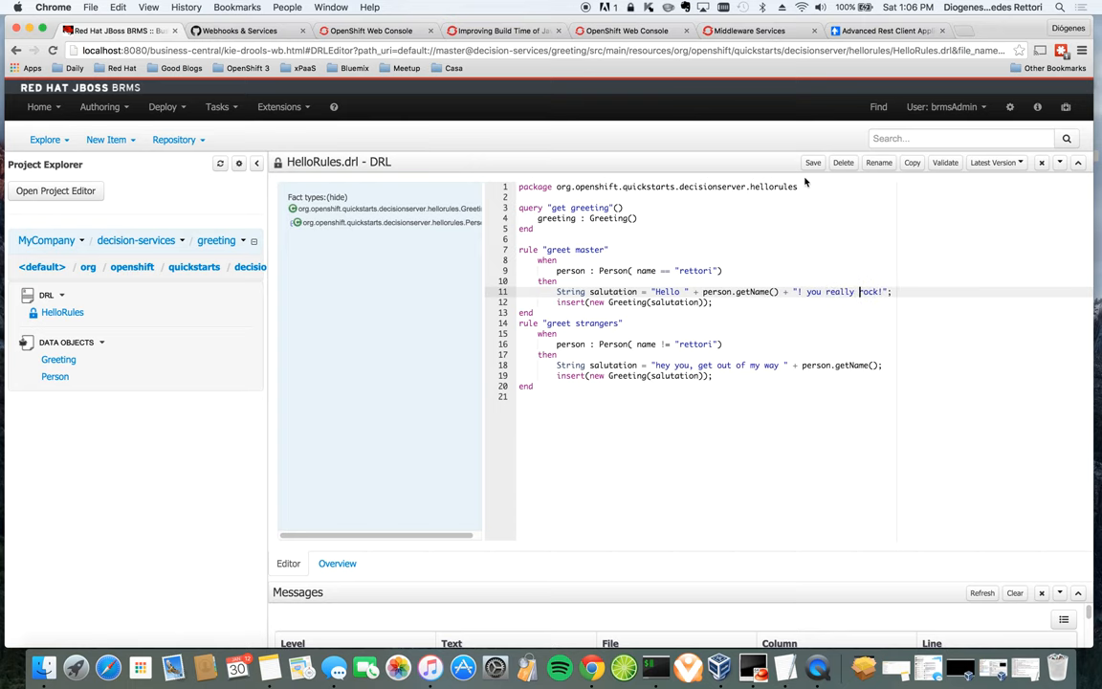
{"action": "left_click", "coordinate": [811, 160]}
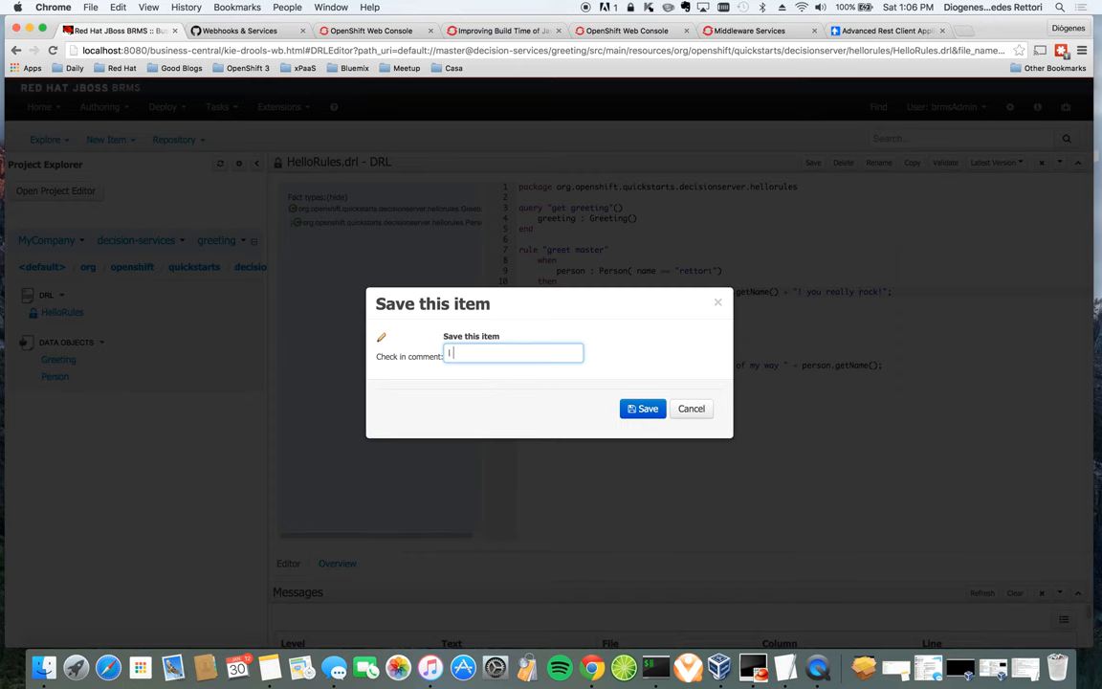
{"action": "type", "text": "I really rock"}
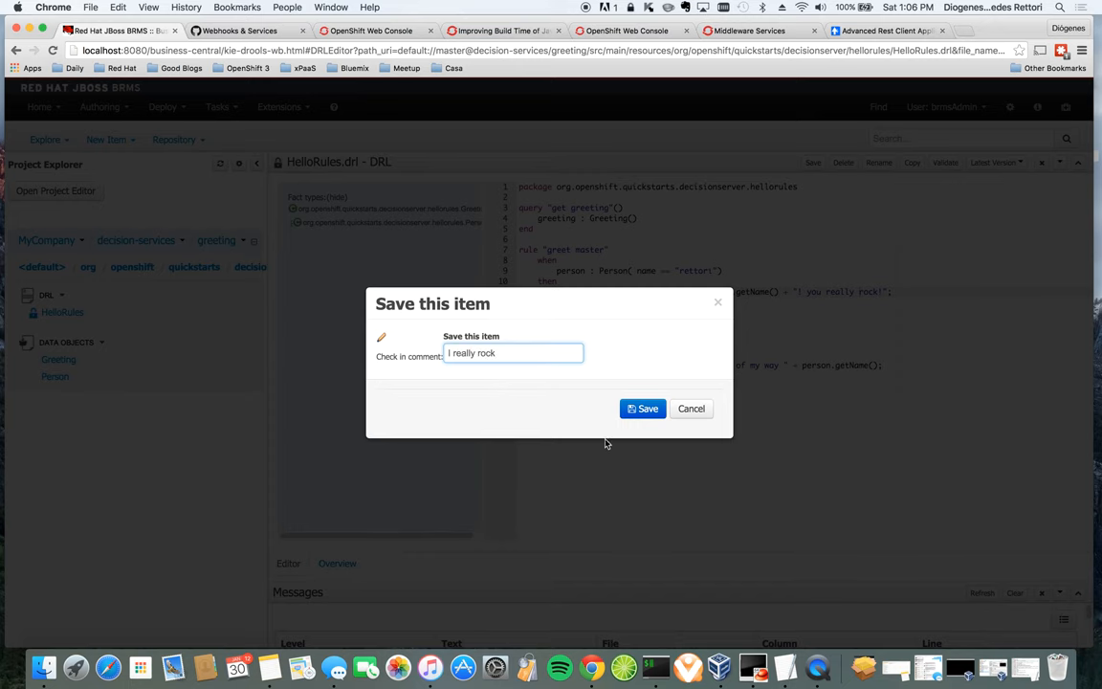
{"action": "left_click", "coordinate": [642, 409]}
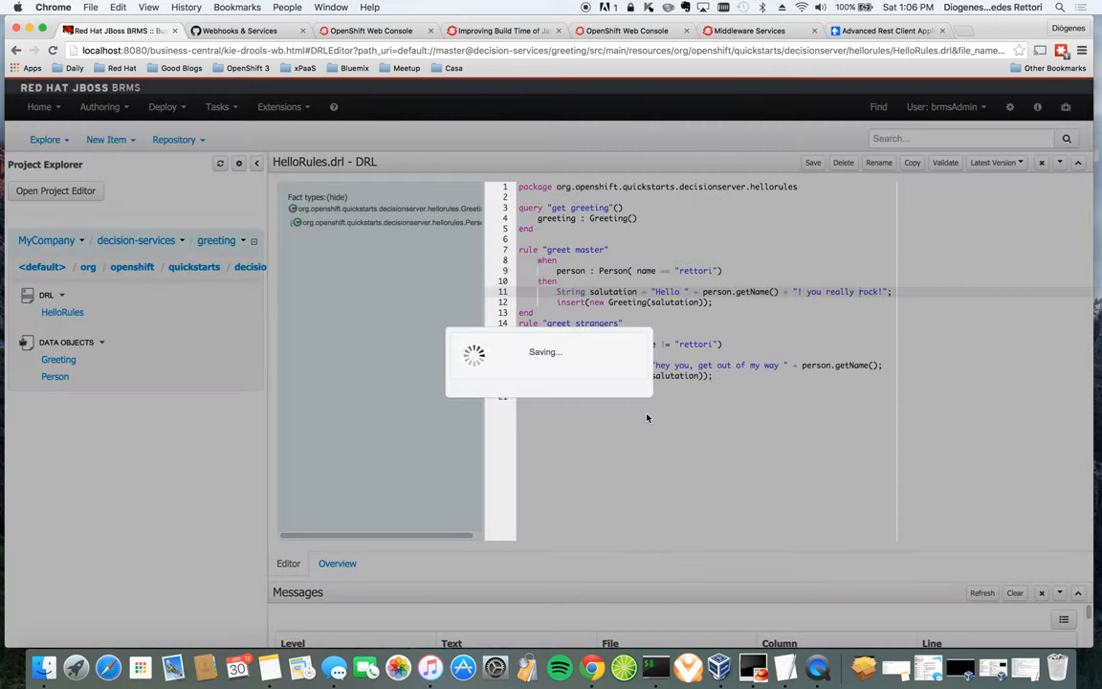
{"action": "left_click", "coordinate": [811, 161]}
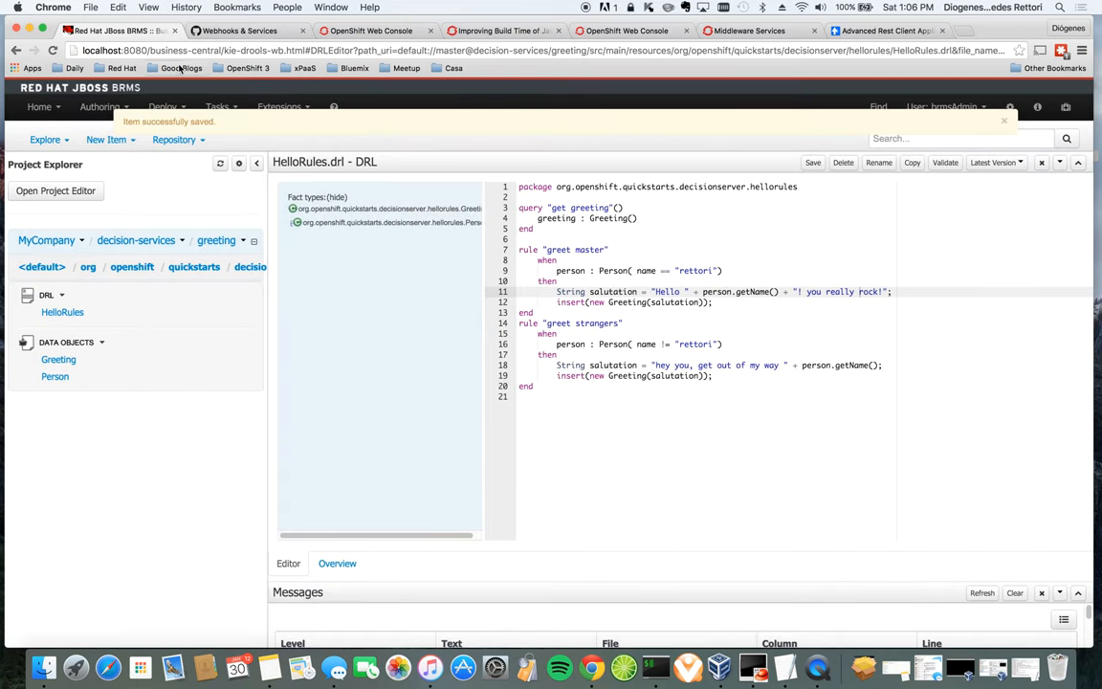
Step: Check the new GitHub commit and confirm OpenShift started kie-app build #5
{"action": "left_click", "coordinate": [237, 31]}
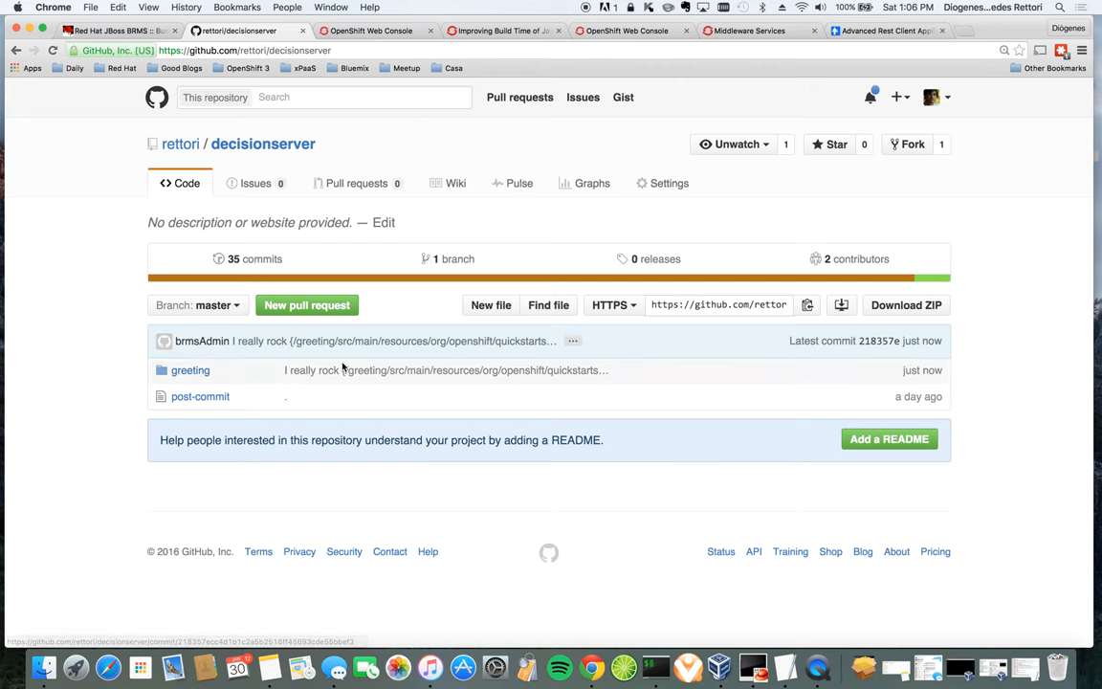
{"action": "left_click", "coordinate": [363, 30]}
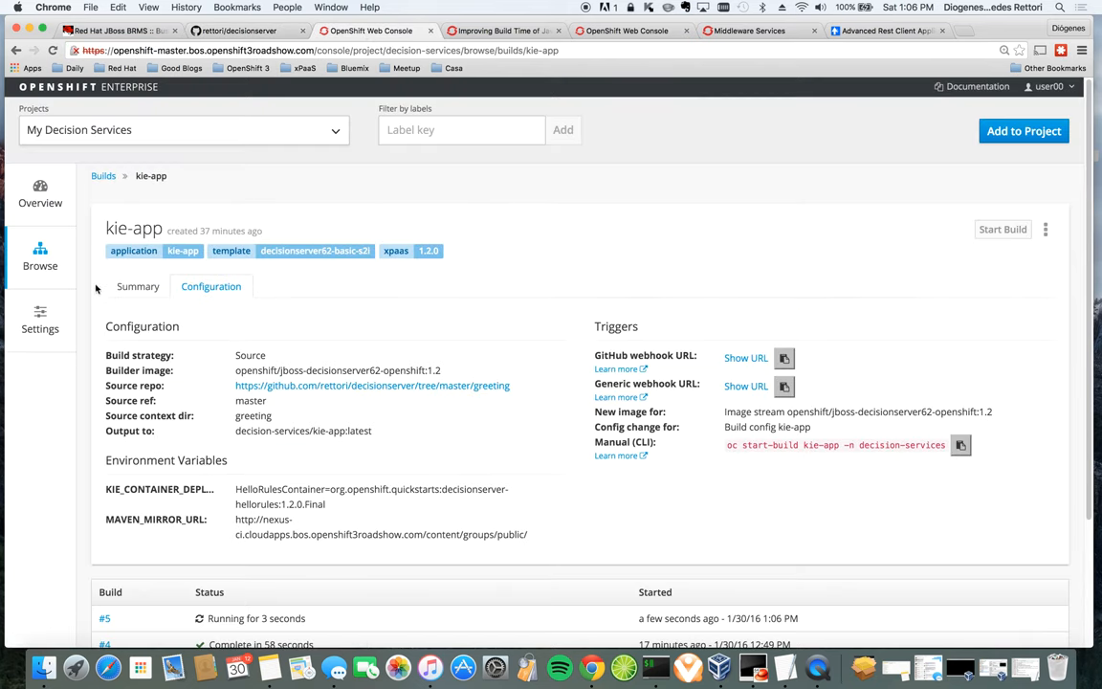
{"action": "left_click", "coordinate": [103, 176]}
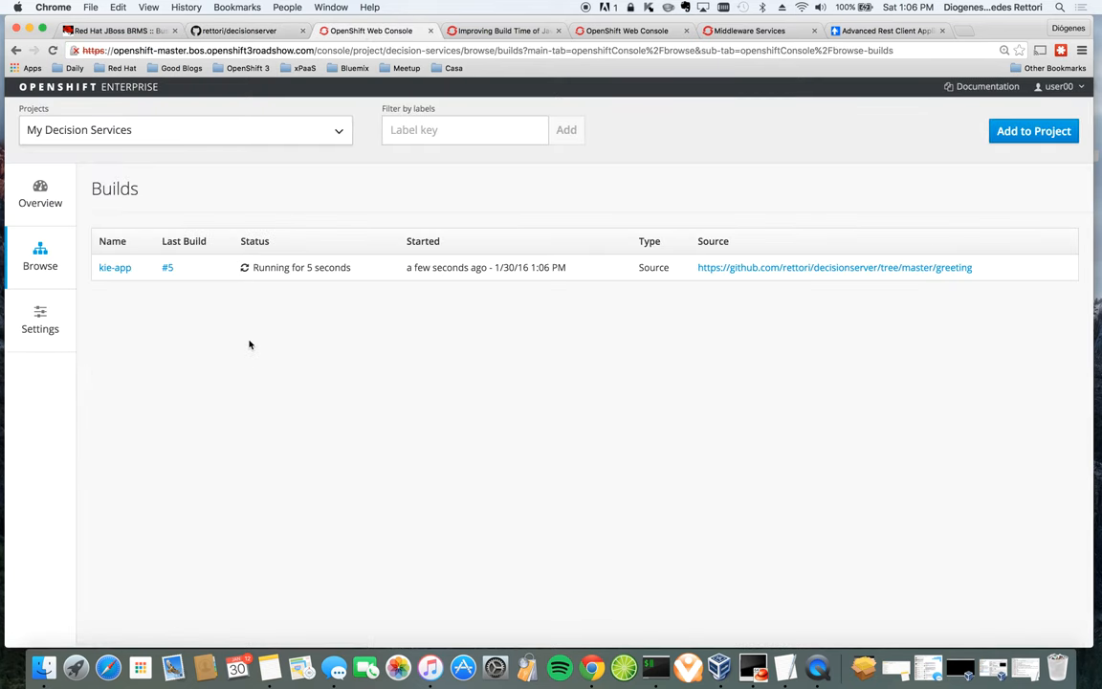
{"action": "left_click", "coordinate": [115, 268]}
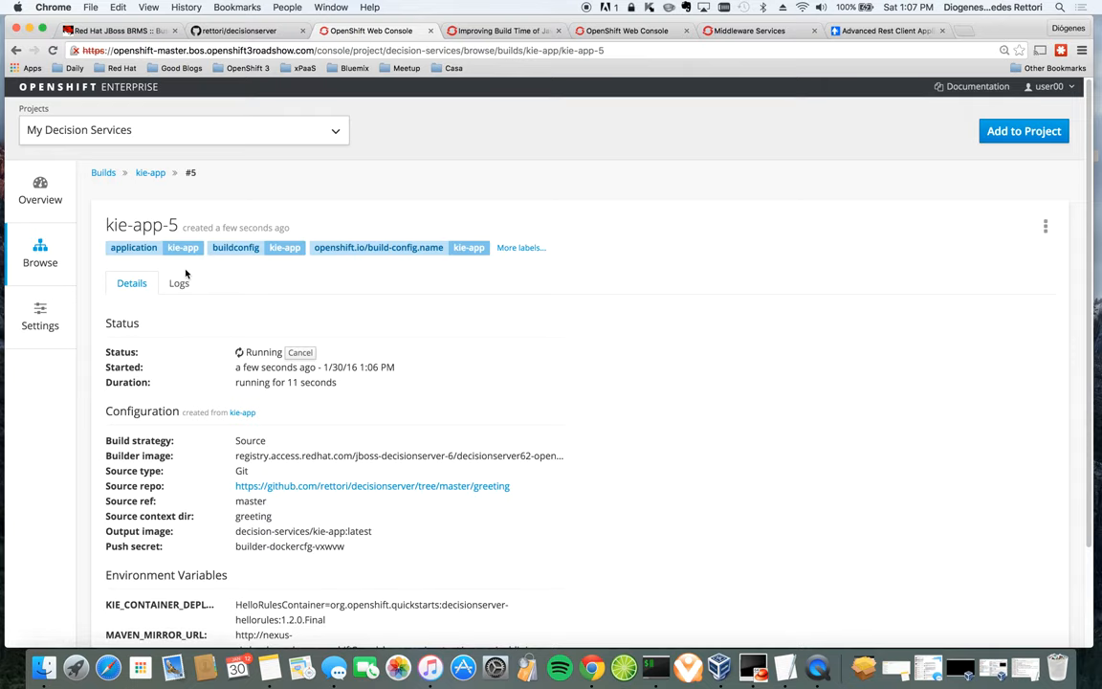
Step: Follow the kie-app-5 build log down to BUILD SUCCESS
{"action": "left_click", "coordinate": [180, 283]}
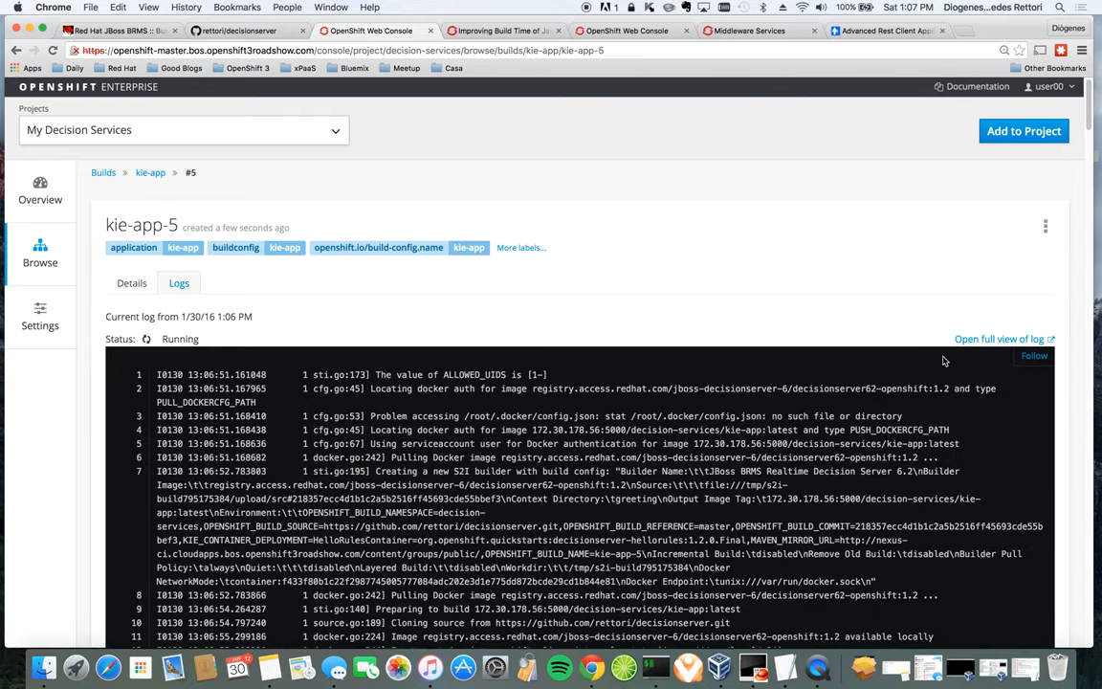
{"action": "scroll", "scroll_direction": "down", "scroll_amount": 3}
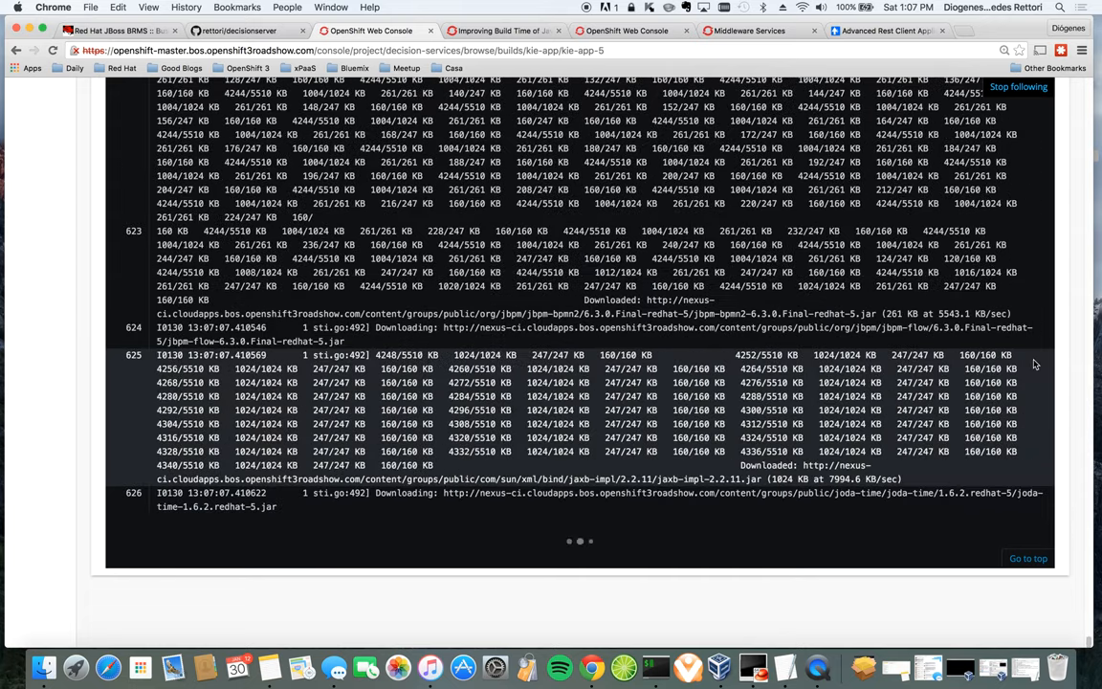
{"action": "scroll", "scroll_direction": "down", "scroll_amount": 3}
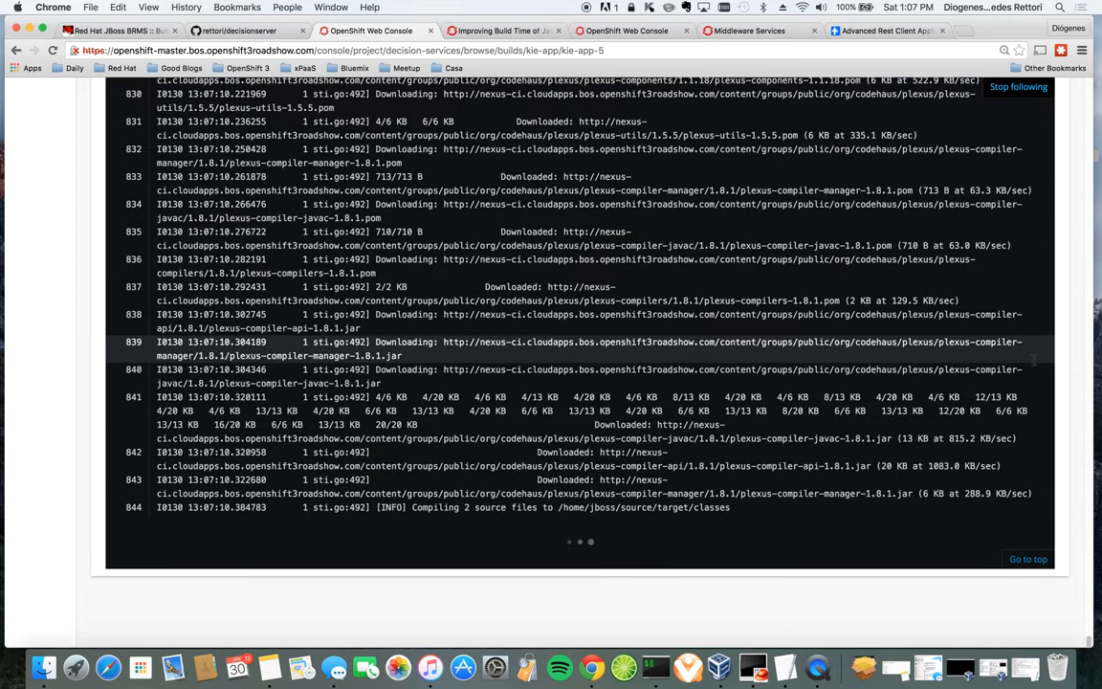
{"action": "scroll", "scroll_direction": "down", "scroll_amount": 3}
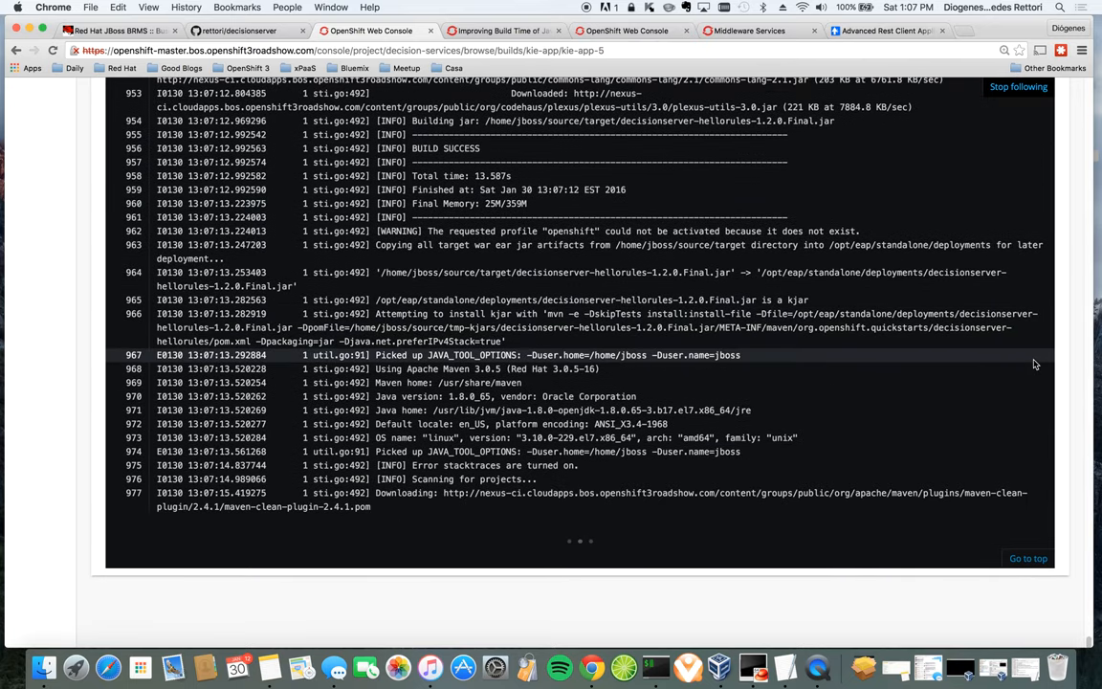
{"action": "scroll", "scroll_direction": "down", "scroll_amount": 3}
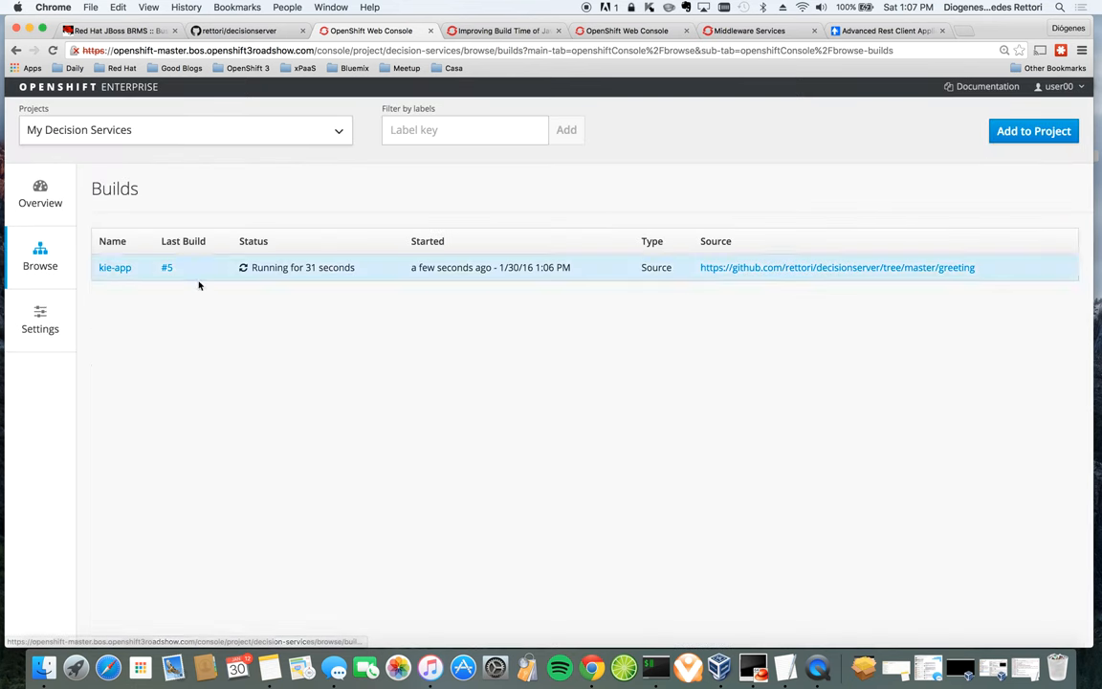
Step: Review the kie-app build history, then view build #5's log from the project Overview
{"action": "left_click", "coordinate": [115, 268]}
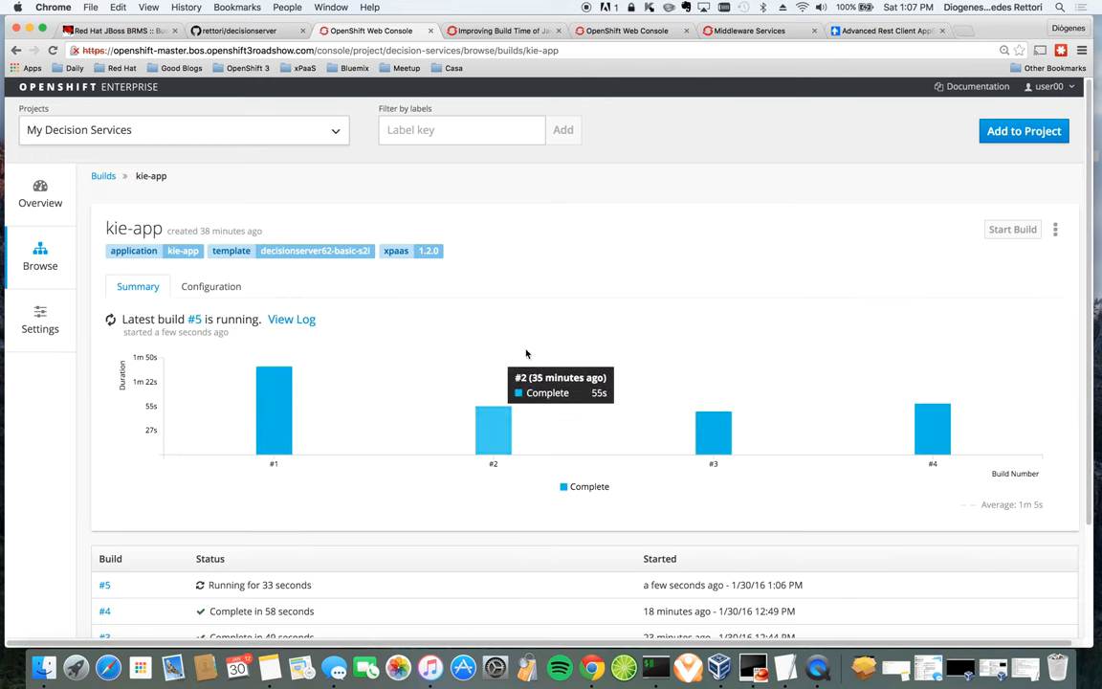
{"action": "mouse_move", "coordinate": [616, 358]}
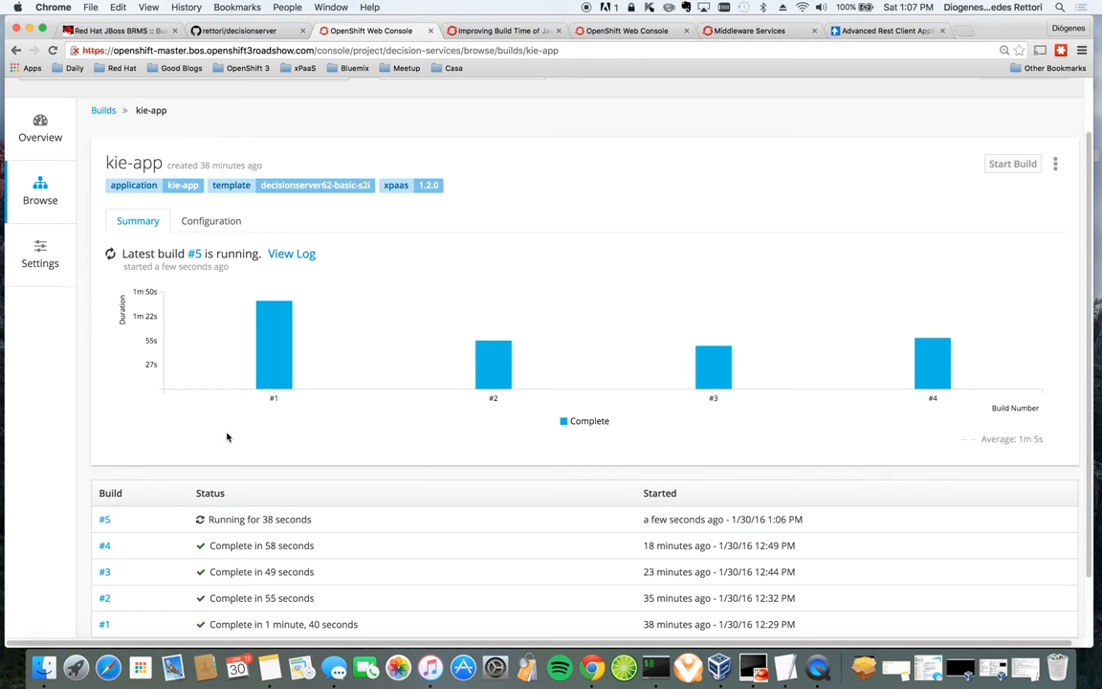
{"action": "left_click", "coordinate": [41, 191]}
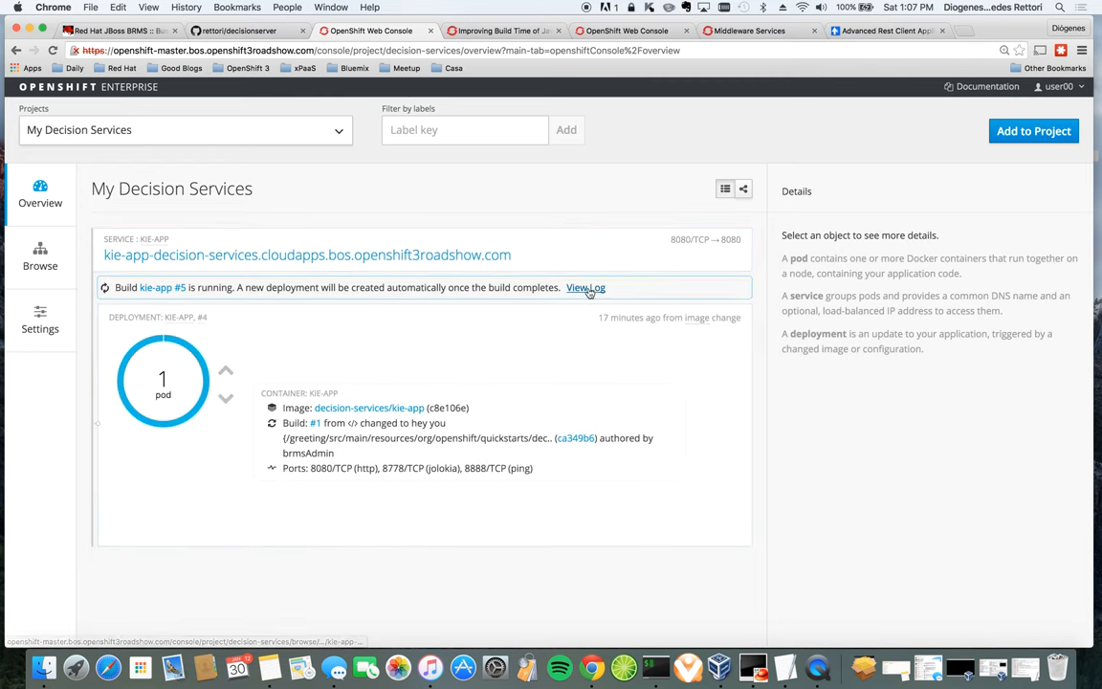
{"action": "left_click", "coordinate": [585, 287]}
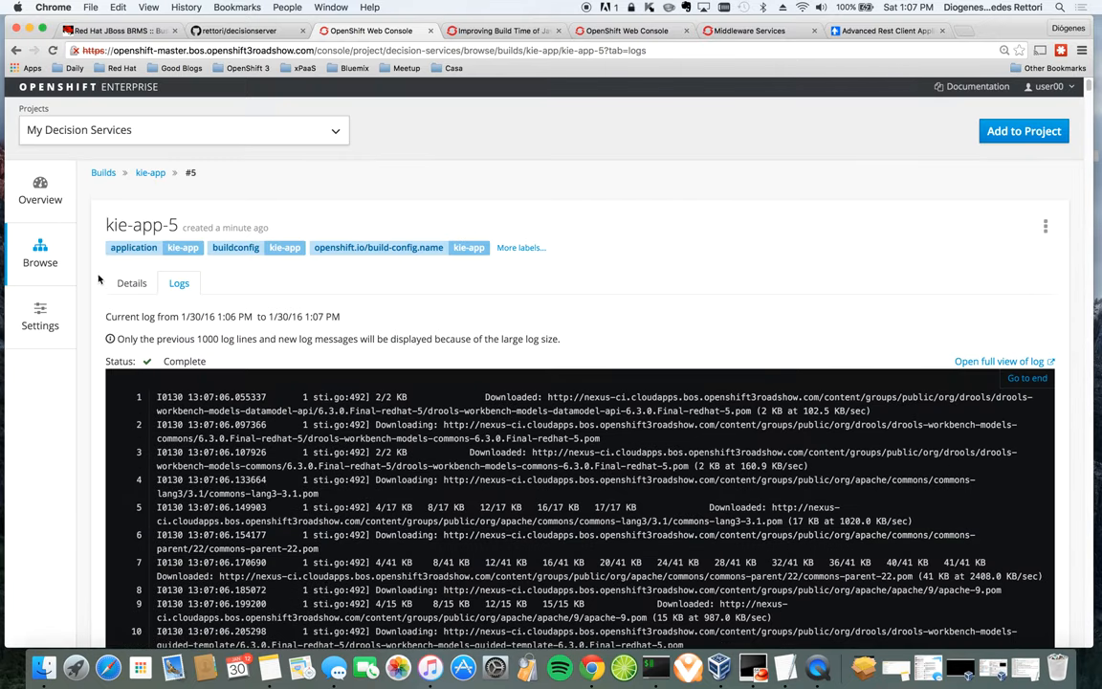
Step: View the log of the running kie-app-5-z5bxz pod showing the KIE server starting
{"action": "left_click", "coordinate": [40, 253]}
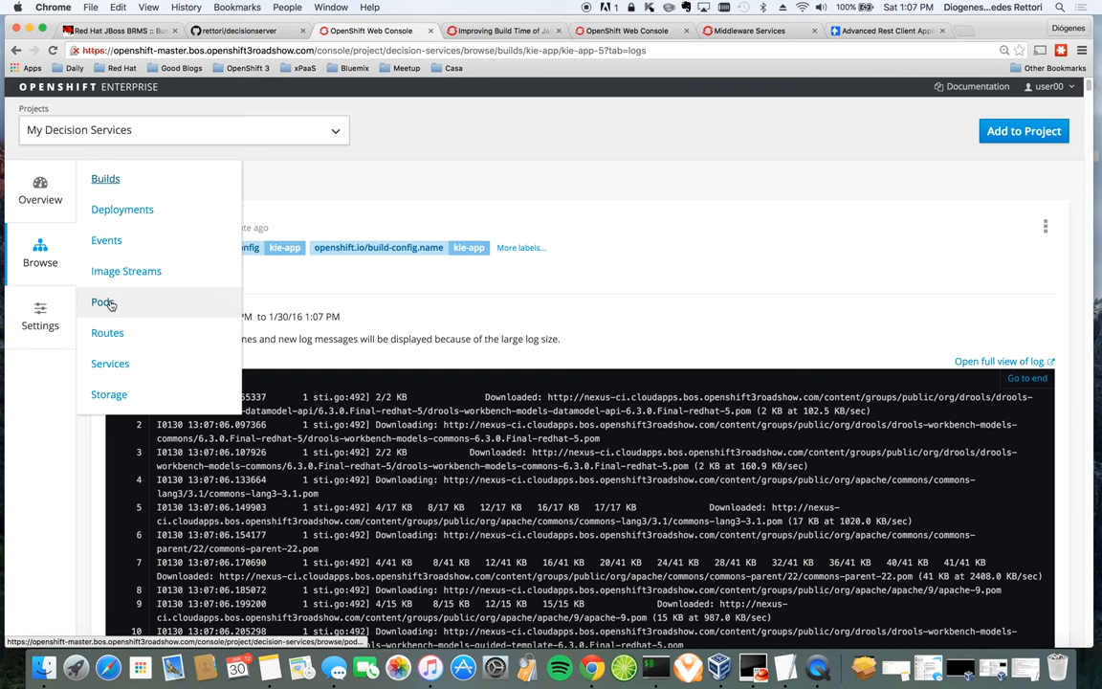
{"action": "left_click", "coordinate": [103, 302]}
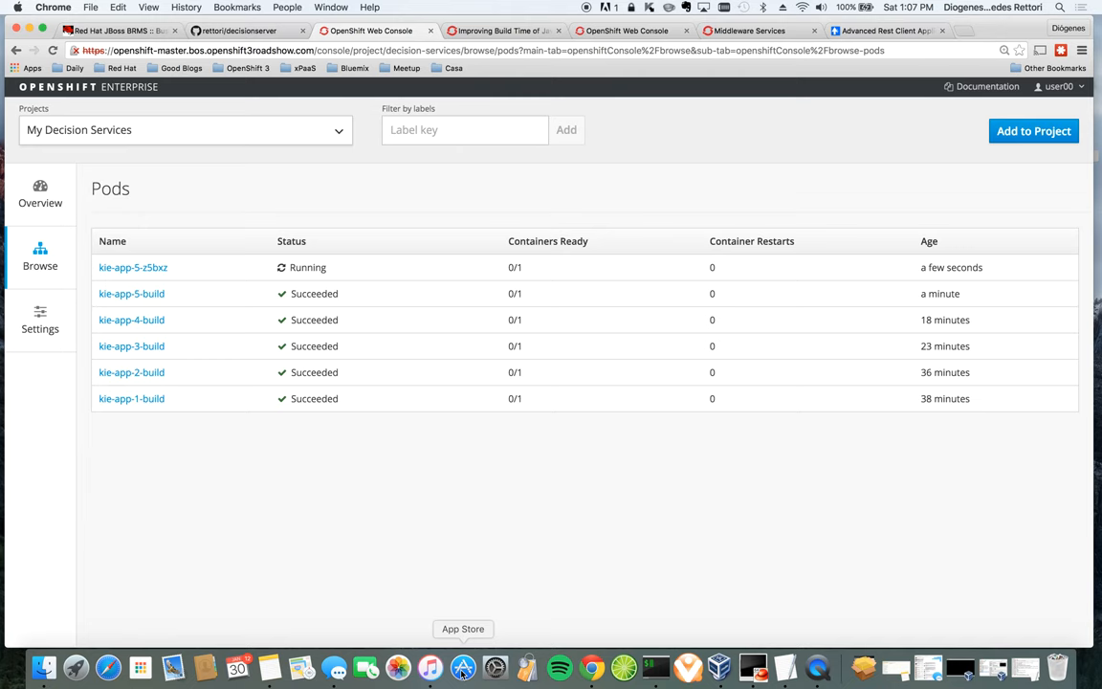
{"action": "mouse_move", "coordinate": [179, 380]}
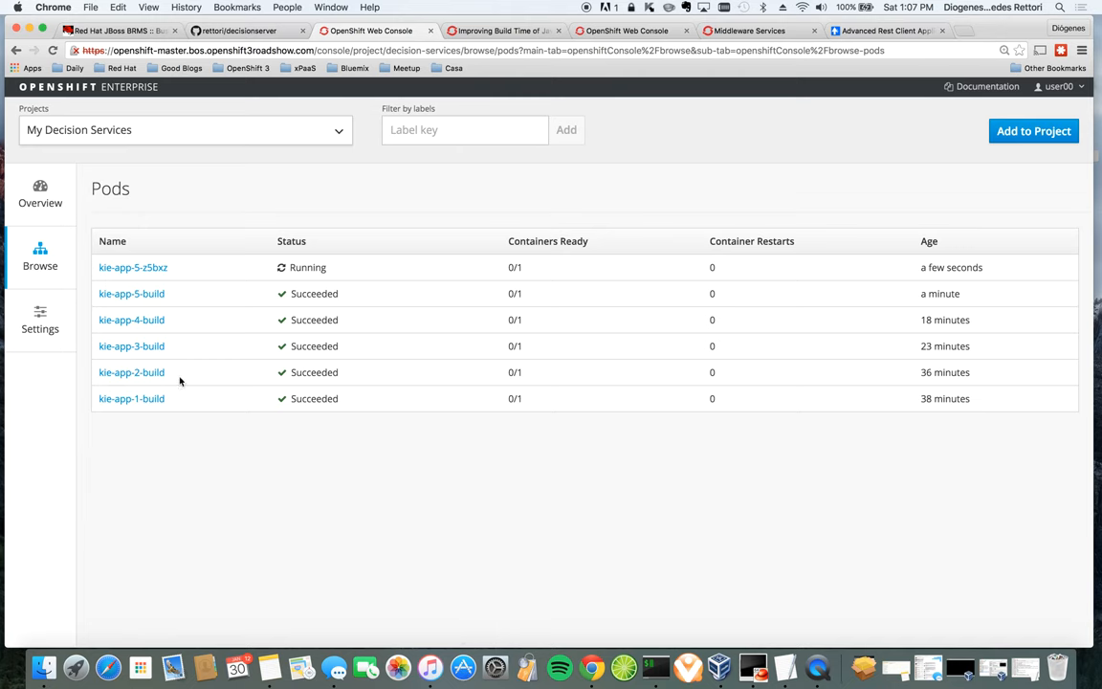
{"action": "left_click", "coordinate": [134, 268]}
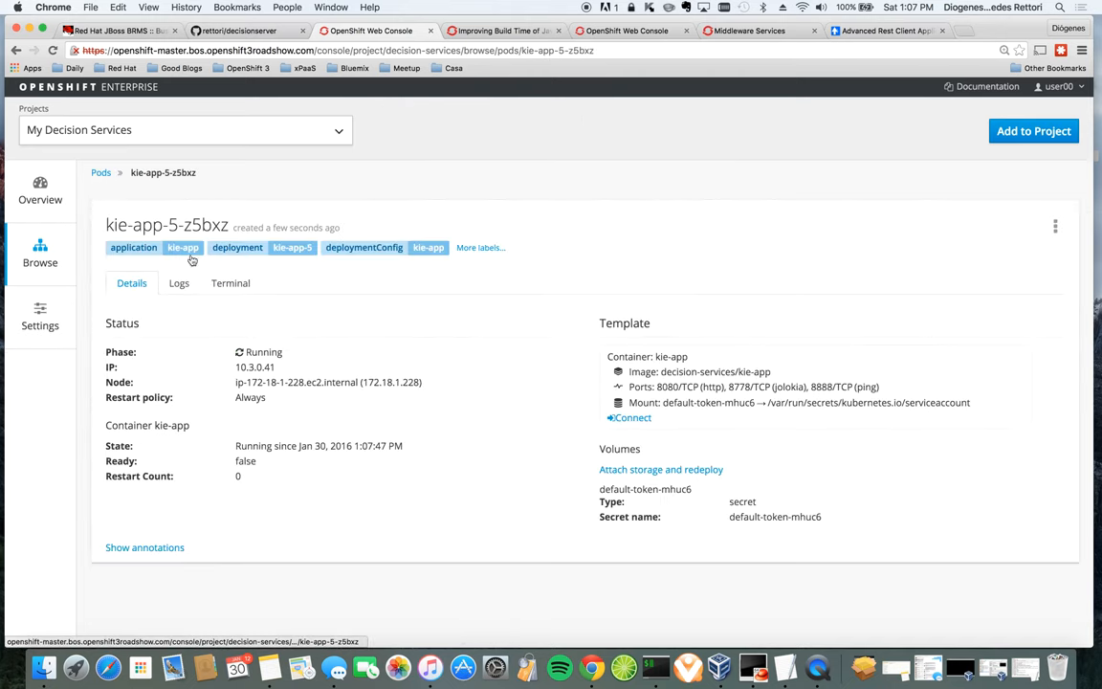
{"action": "left_click", "coordinate": [180, 283]}
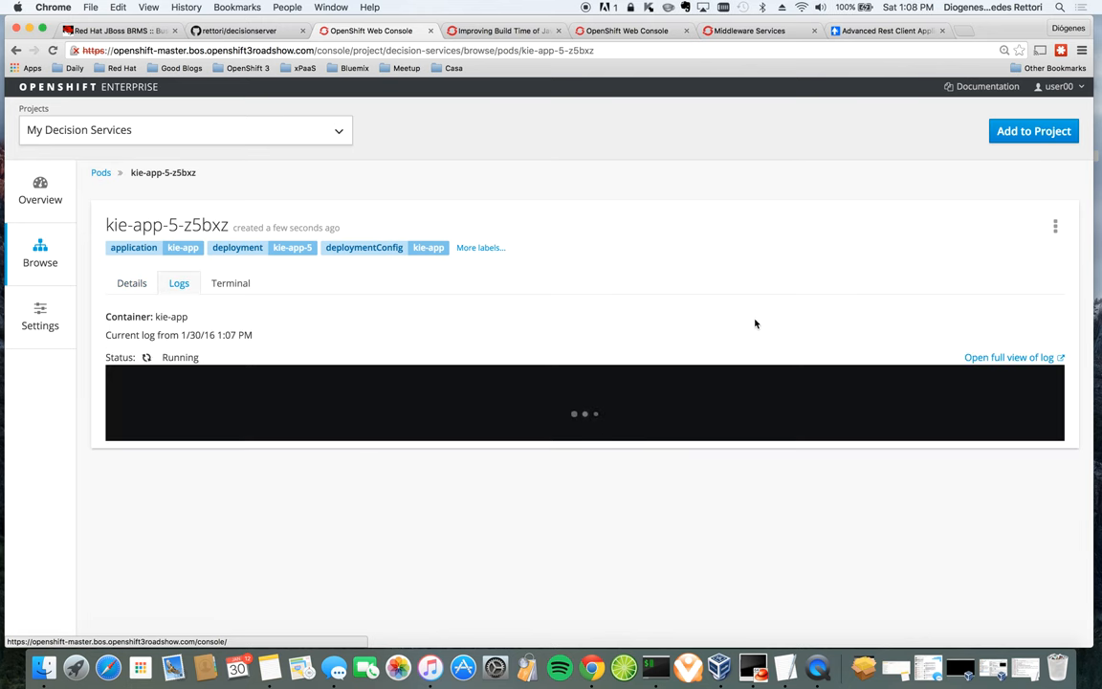
{"action": "left_click", "coordinate": [1010, 358]}
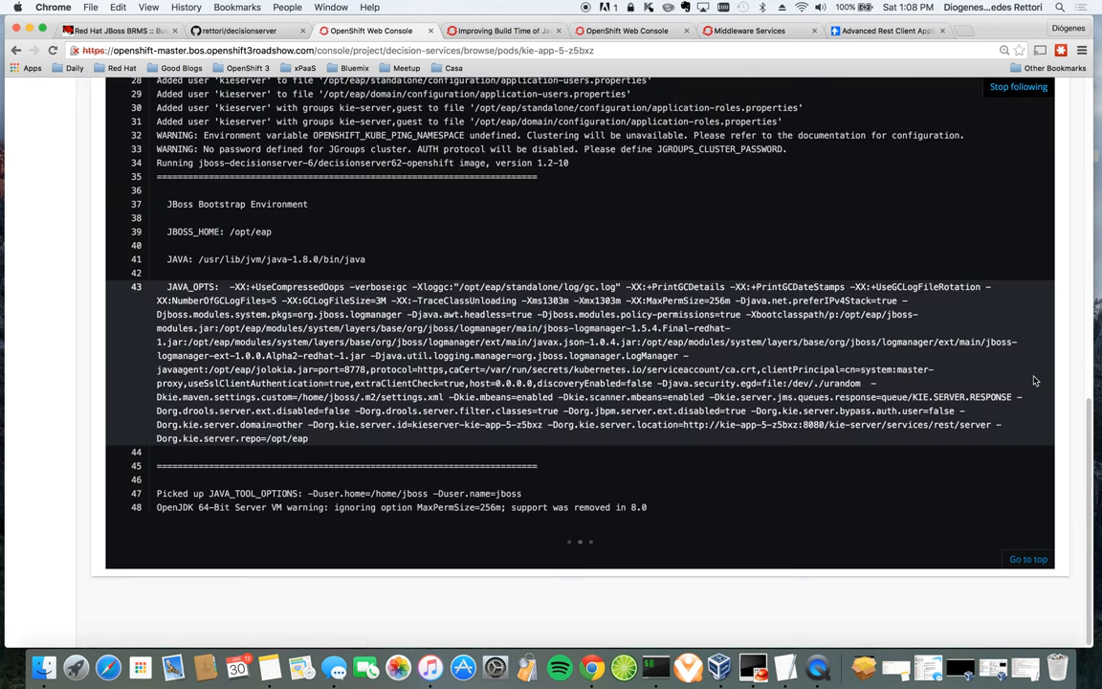
{"action": "mouse_move", "coordinate": [1029, 559]}
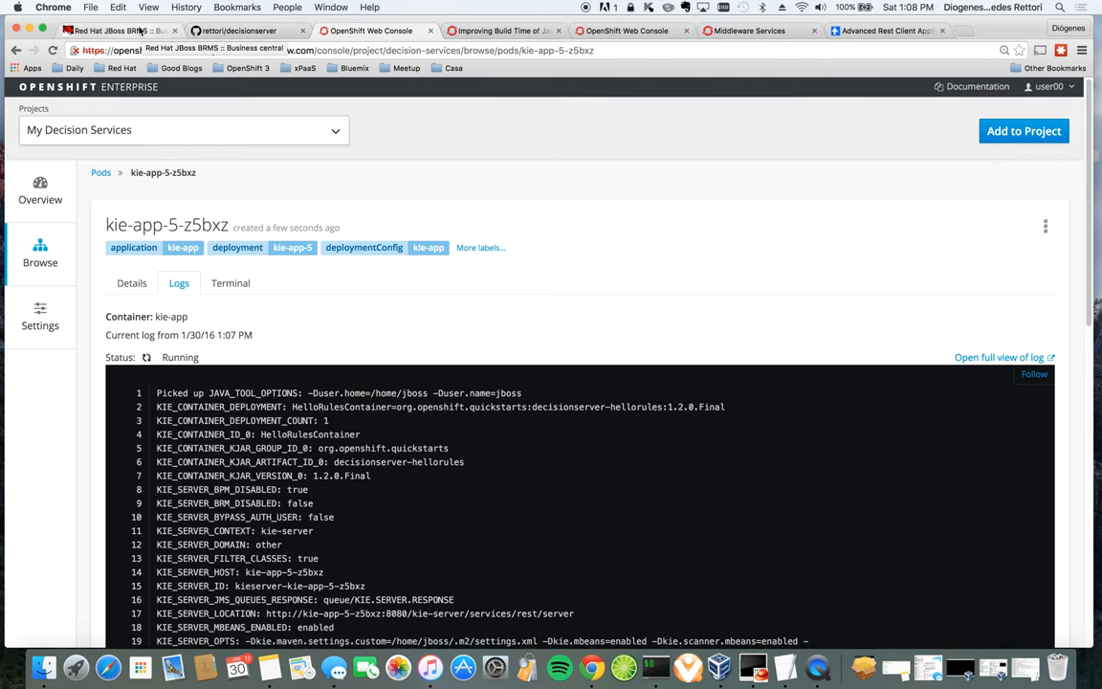
{"action": "left_click", "coordinate": [115, 31]}
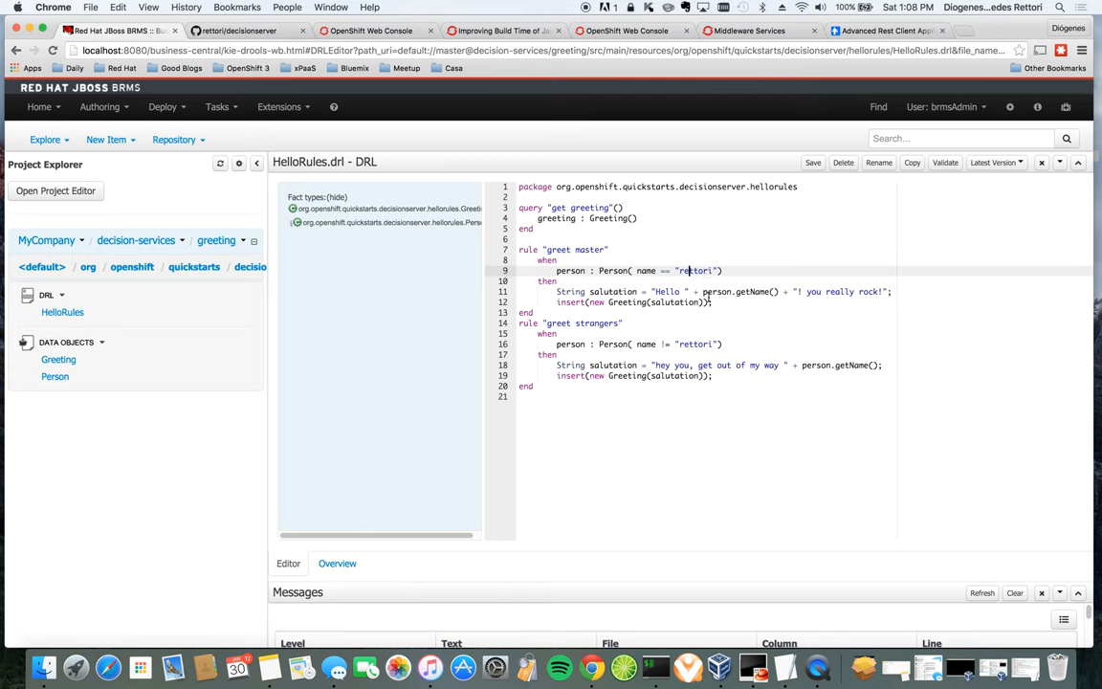
{"action": "double_click", "coordinate": [696, 269]}
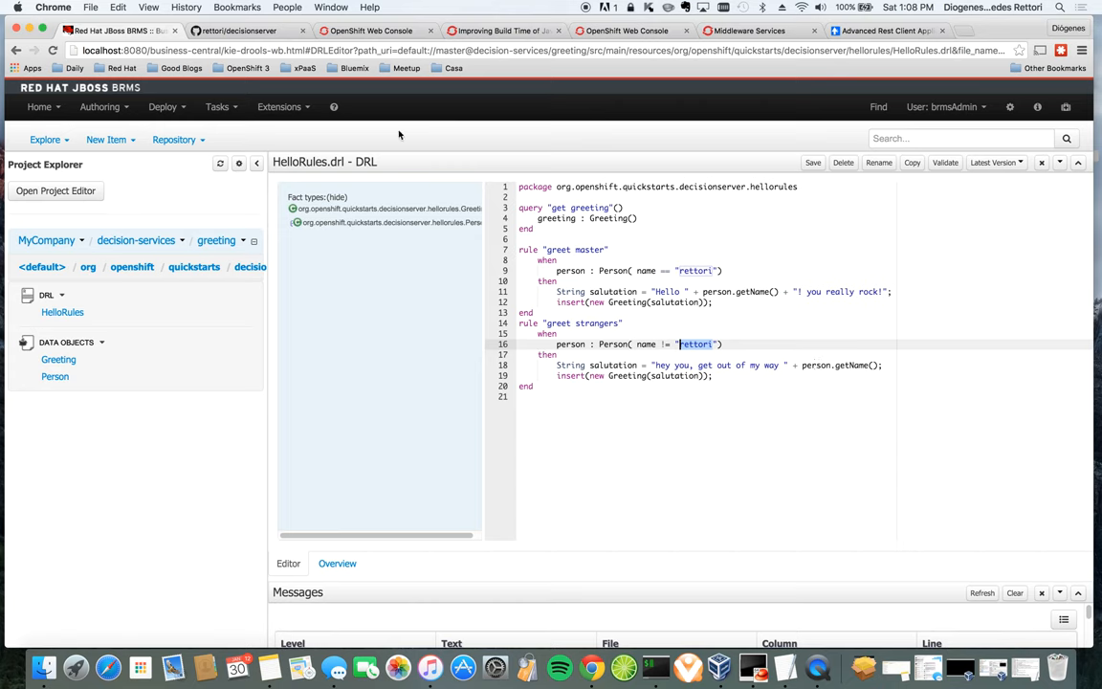
{"action": "mouse_move", "coordinate": [333, 245]}
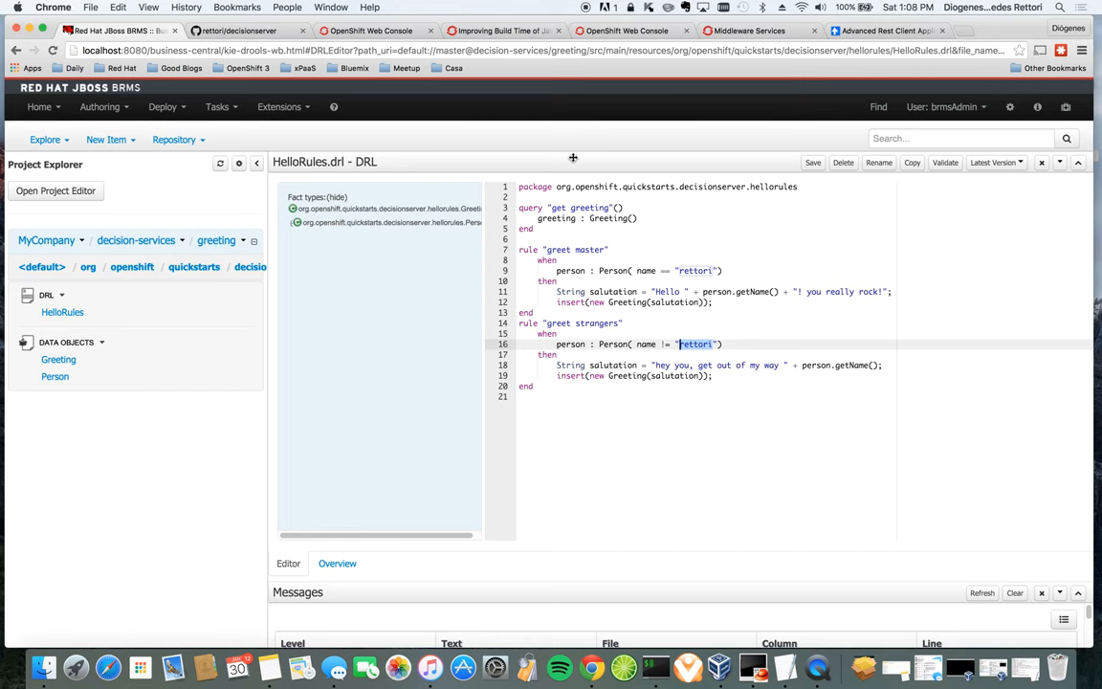
{"action": "mouse_move", "coordinate": [482, 174]}
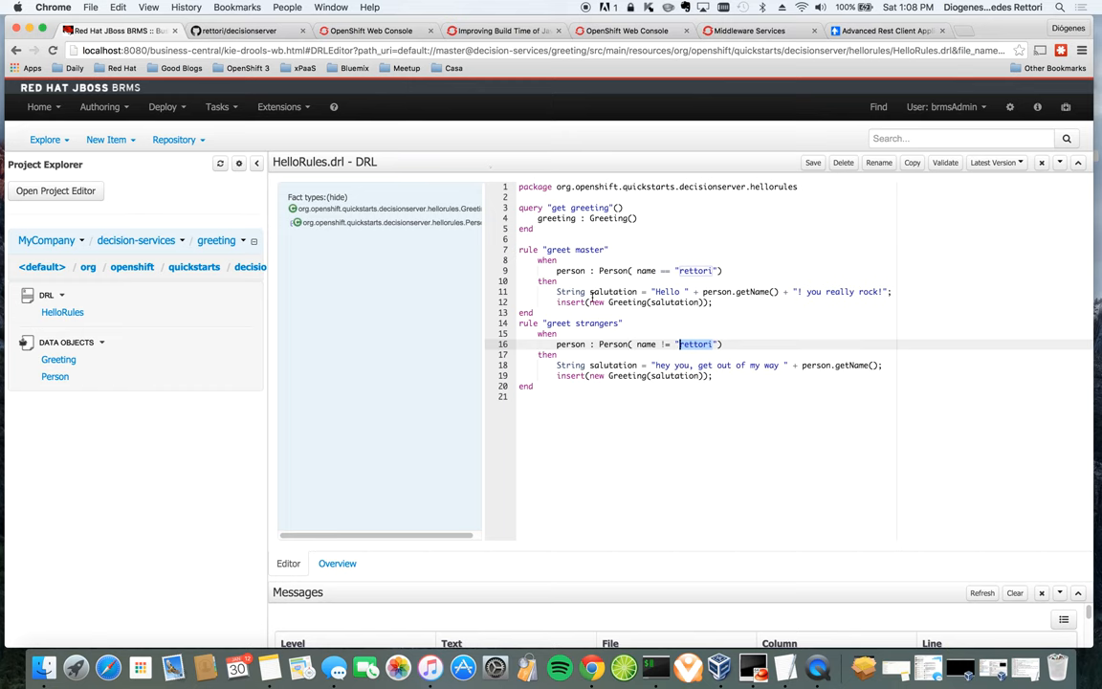
{"action": "mouse_move", "coordinate": [933, 208]}
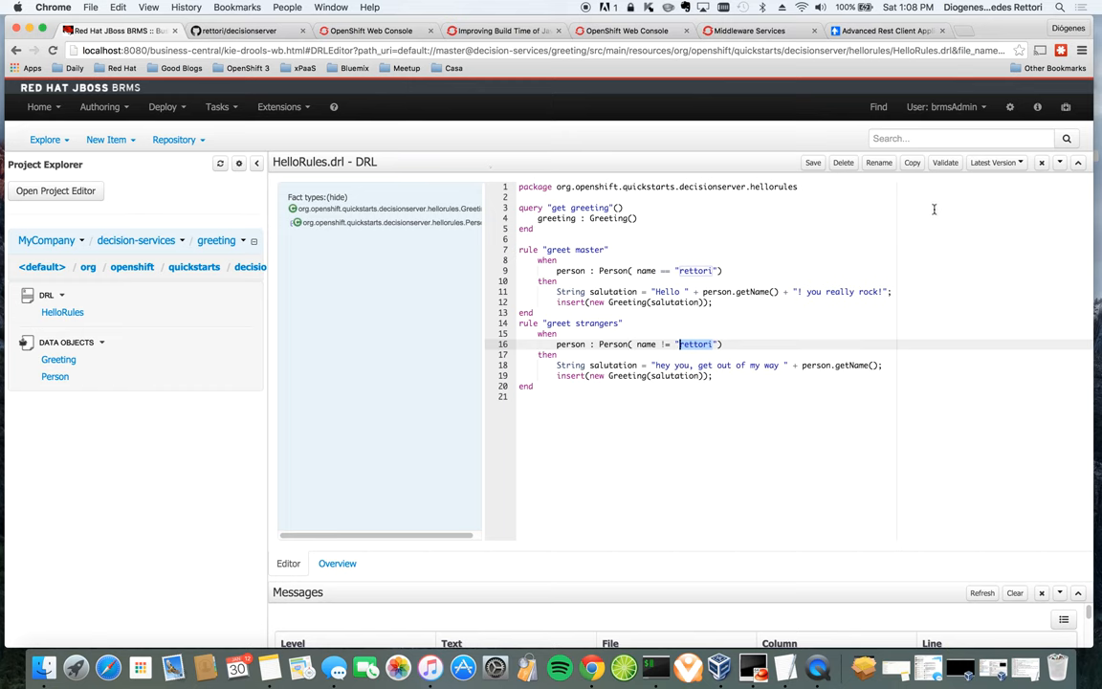
{"action": "mouse_move", "coordinate": [720, 352]}
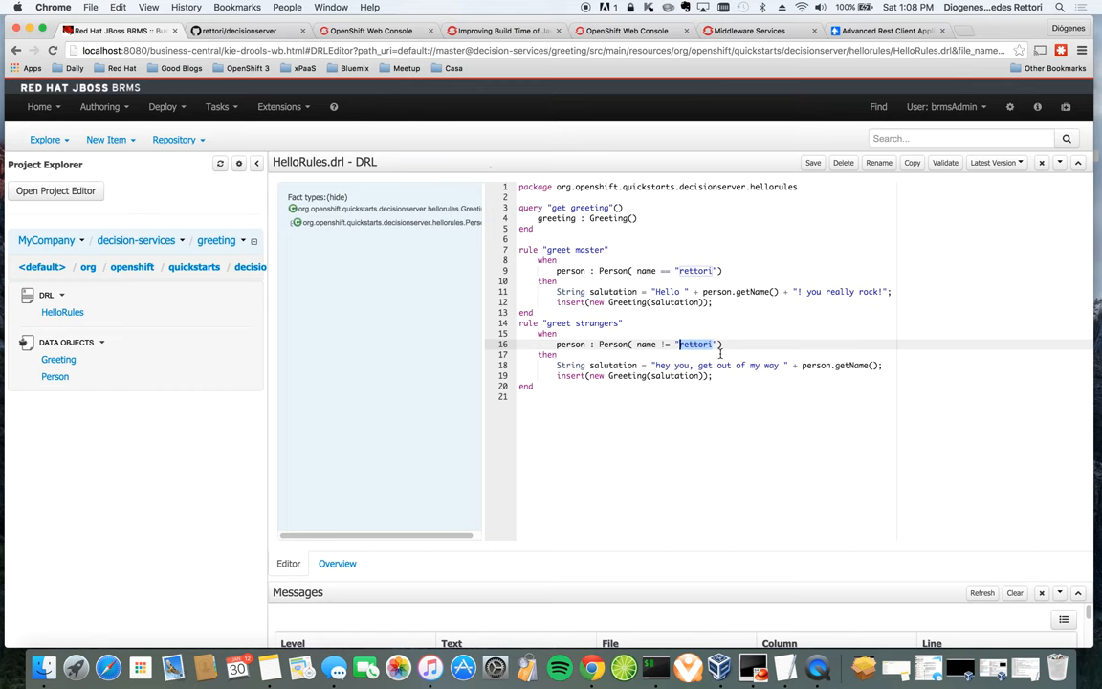
{"action": "mouse_move", "coordinate": [1002, 344]}
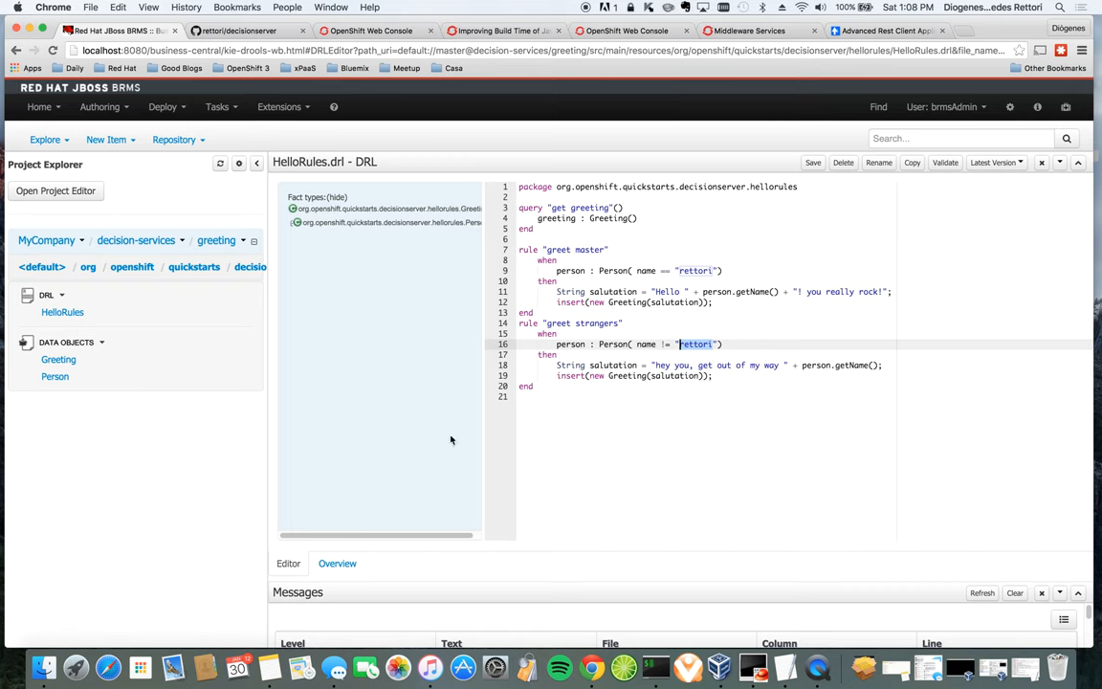
{"action": "left_click", "coordinate": [371, 31]}
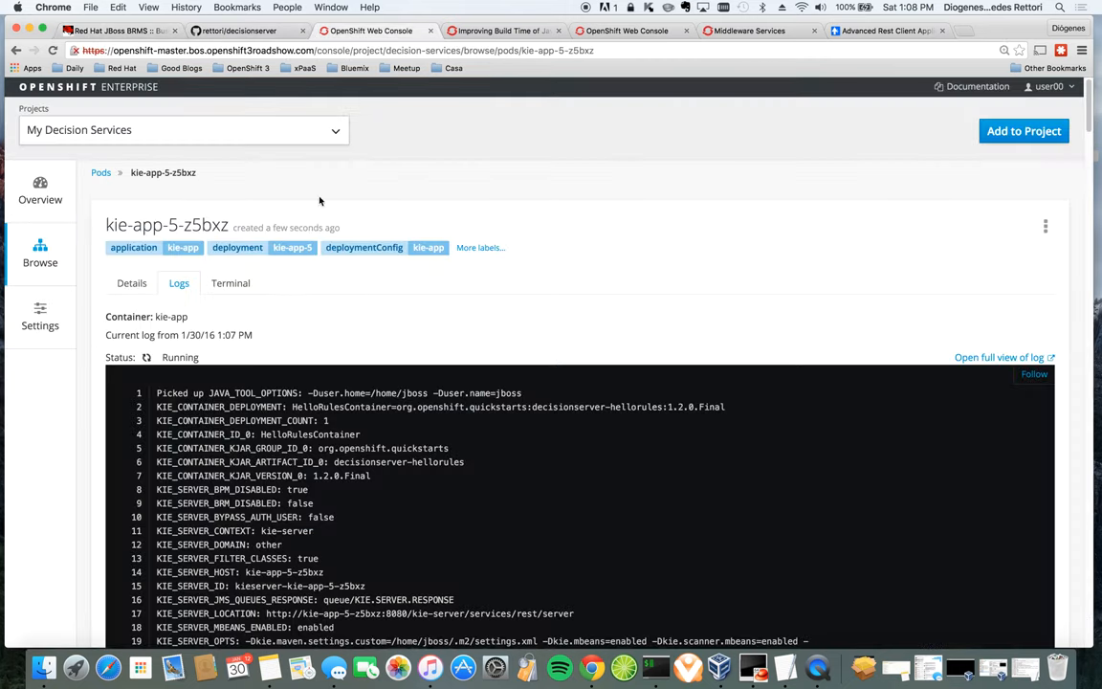
Step: Return to the pods list and switch to Advanced REST Client to test the service
{"action": "left_click", "coordinate": [40, 253]}
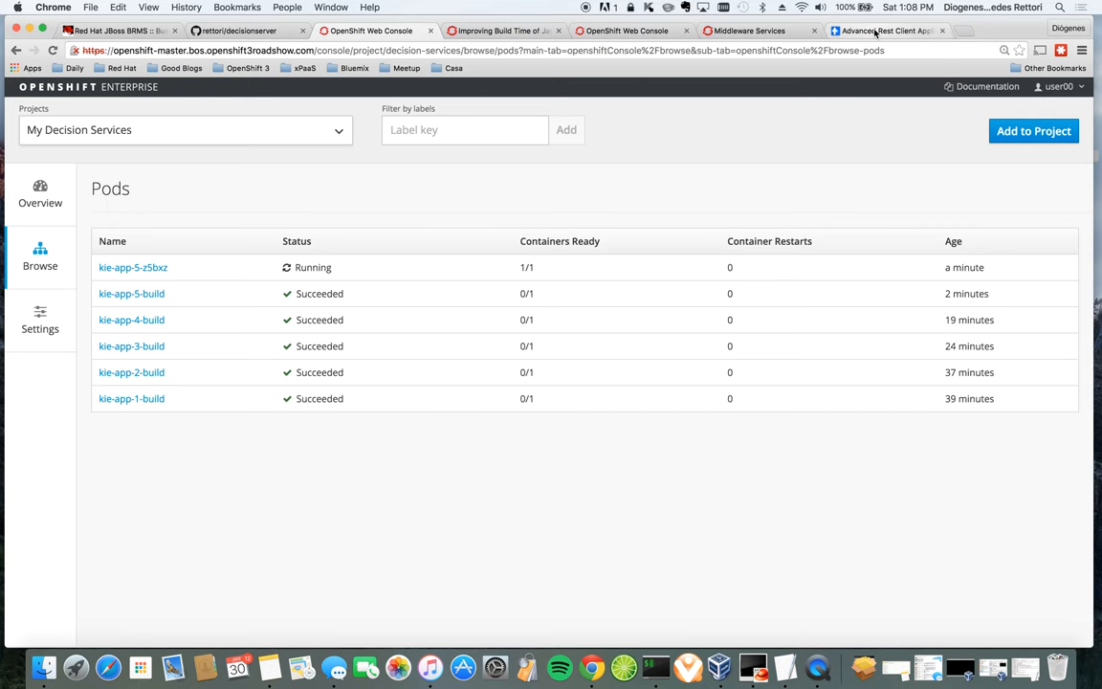
{"action": "left_click", "coordinate": [884, 31]}
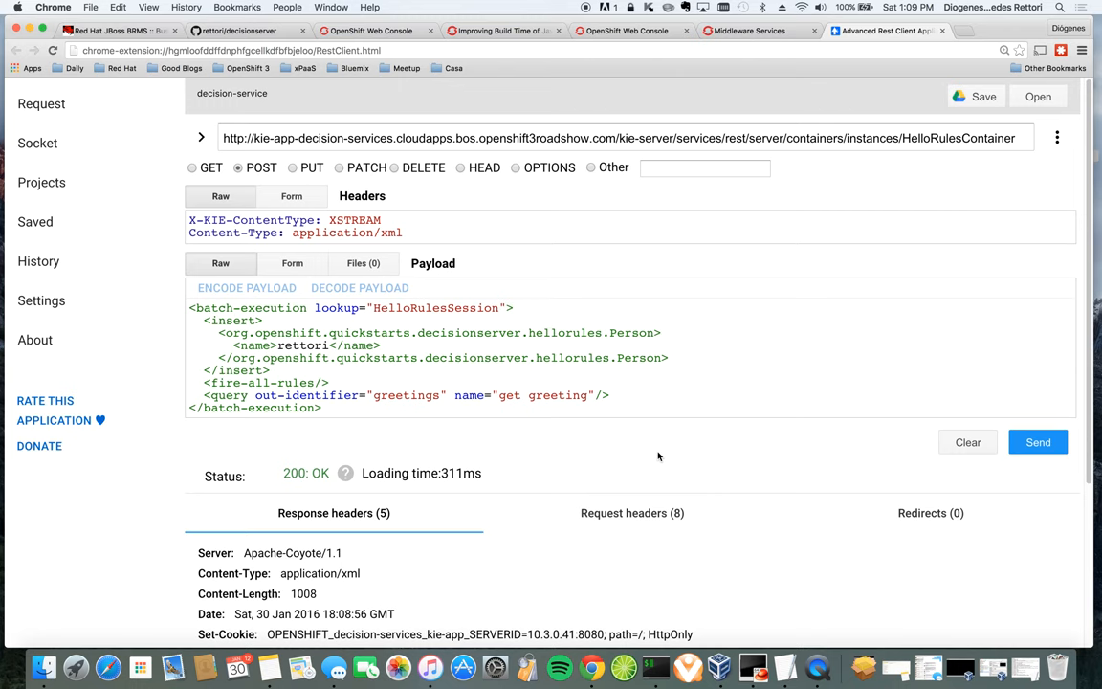
{"action": "mouse_move", "coordinate": [600, 67]}
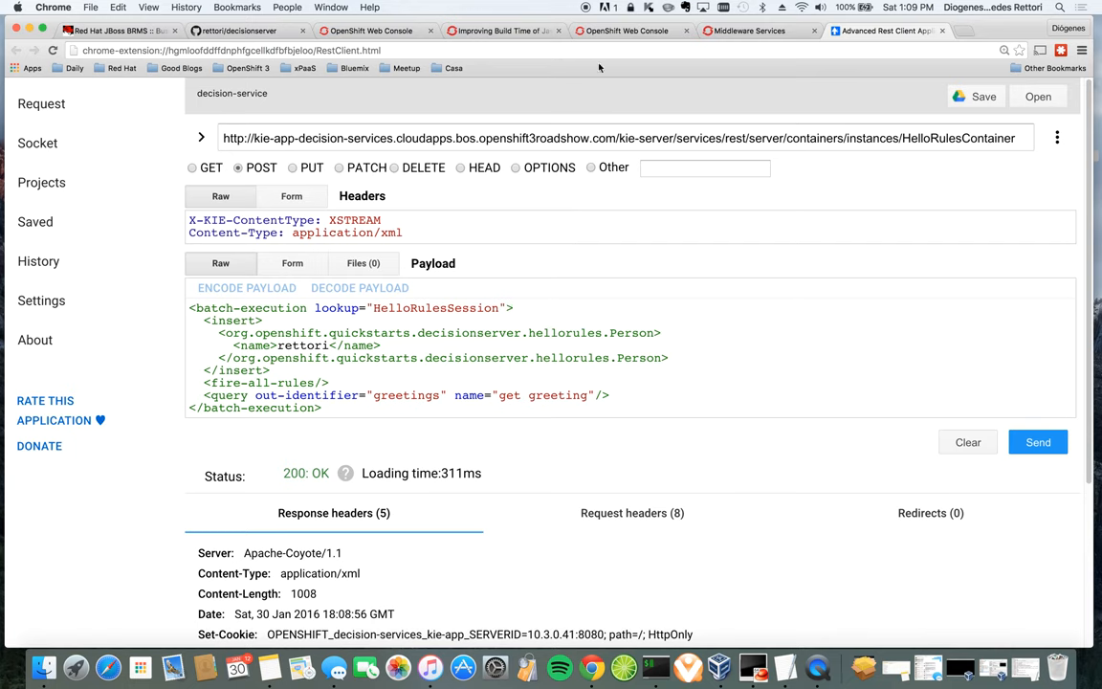